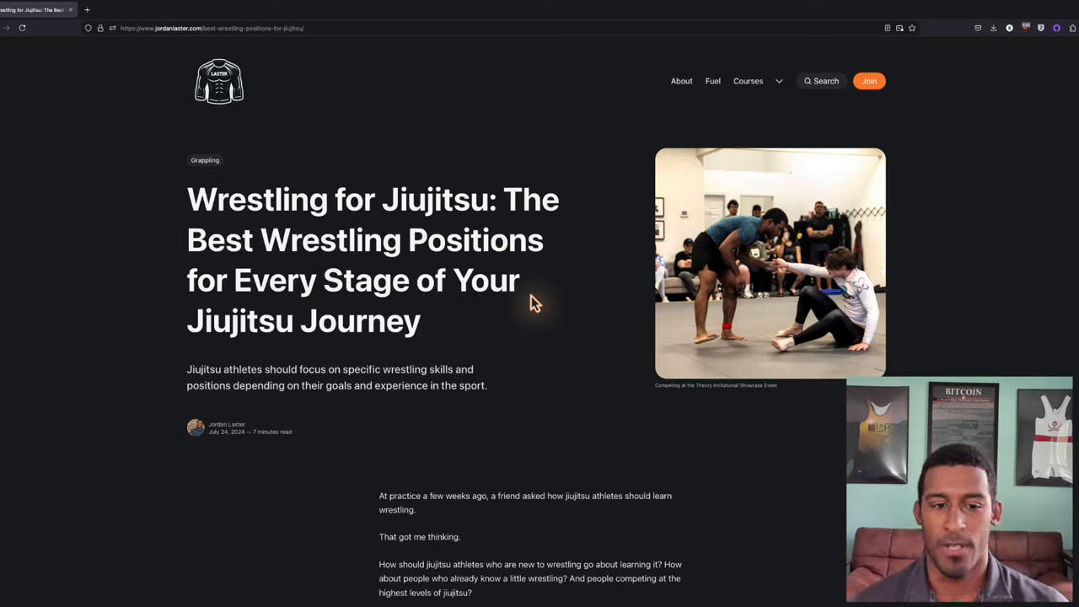
Scroll past the article title to the 'I did a little research' heading.
{"action": "scroll", "scroll_direction": "down", "scroll_amount": 3}
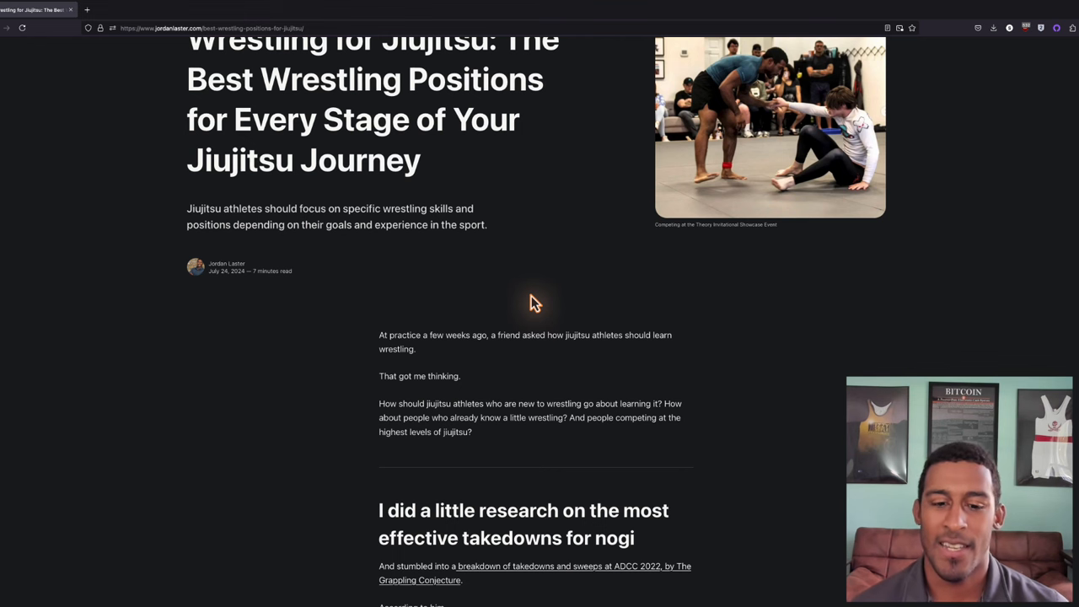
{"action": "scroll", "scroll_direction": "down", "scroll_amount": 3}
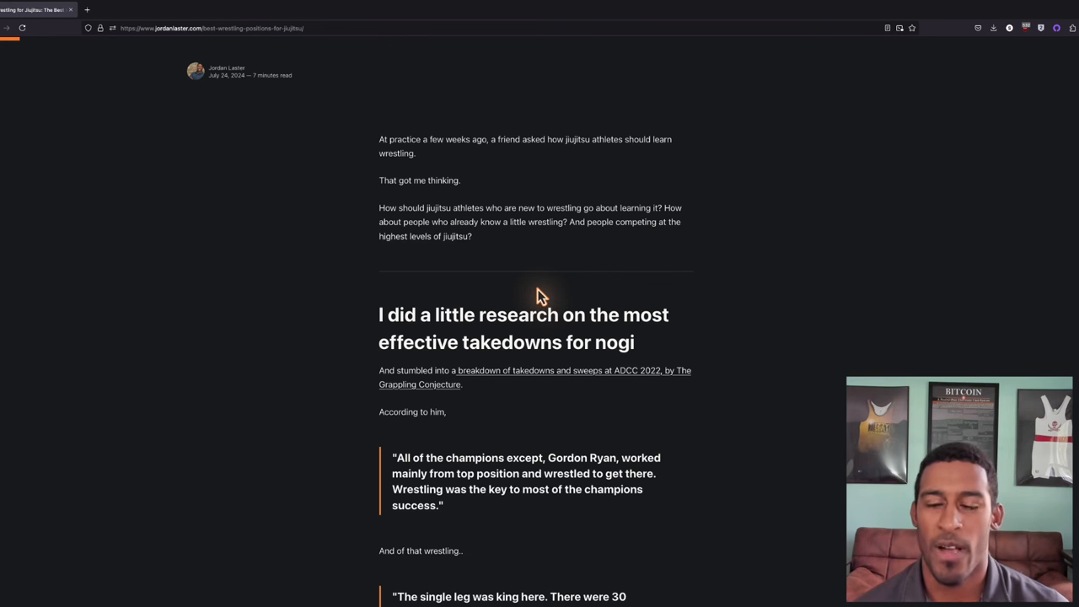
{"action": "mouse_move", "coordinate": [536, 295]}
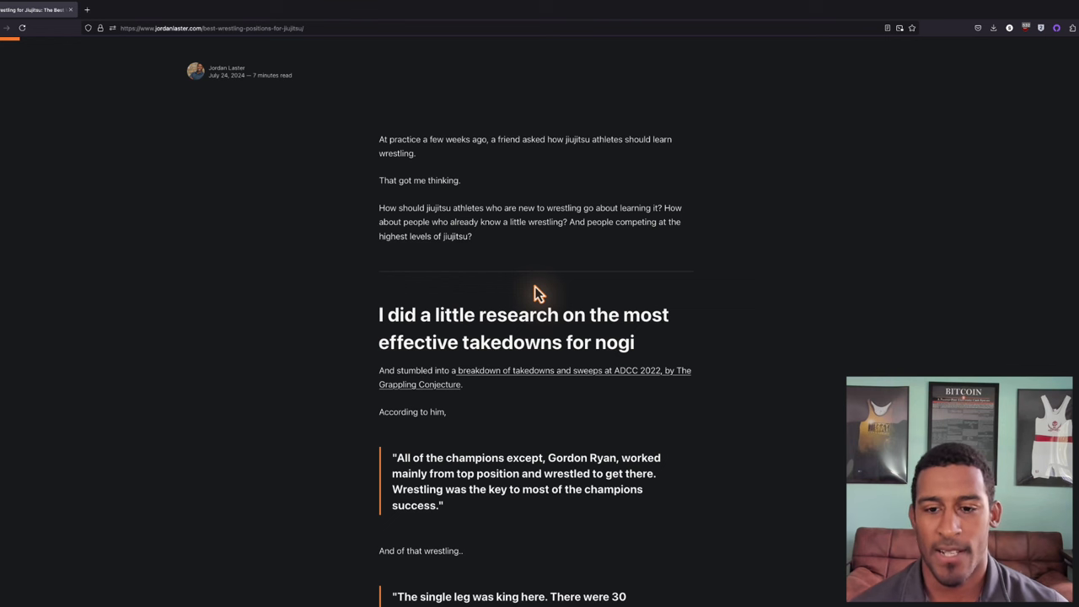
Scroll past the quotes to the Takedown Totals chart and the Snapdowns/Body locks/Mat Returns/Uchimata list.
{"action": "scroll", "scroll_direction": "down", "scroll_amount": 3}
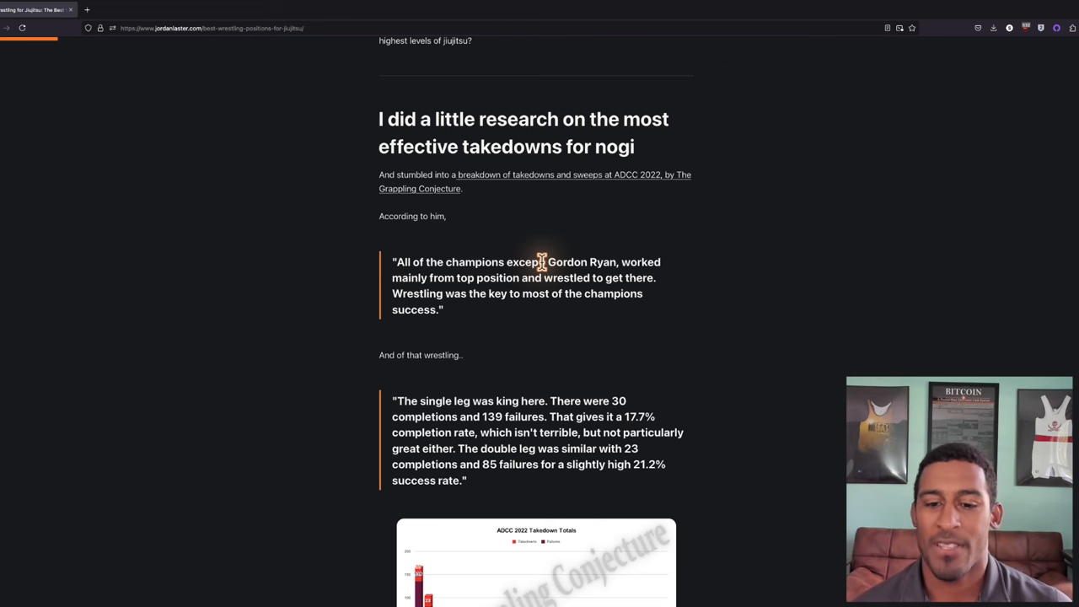
{"action": "scroll", "scroll_direction": "down", "scroll_amount": 3}
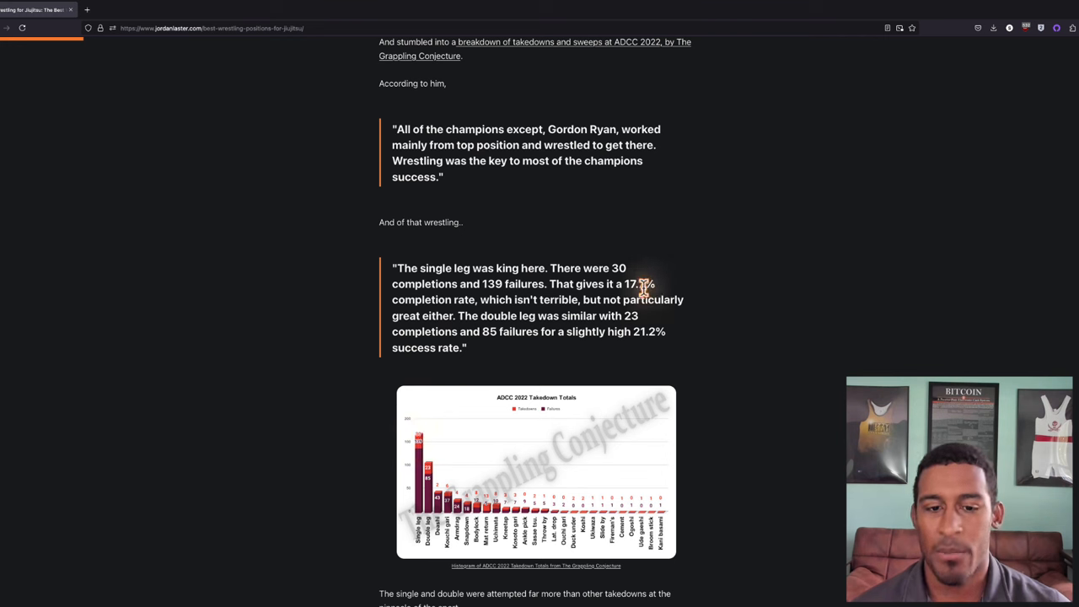
{"action": "mouse_move", "coordinate": [497, 361]}
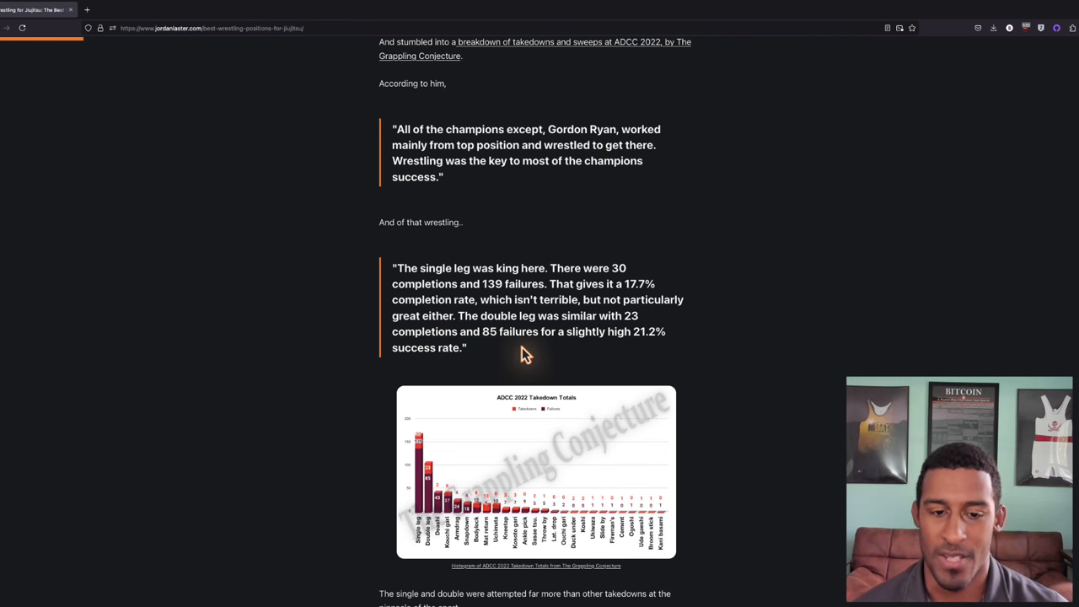
{"action": "scroll", "scroll_direction": "down", "scroll_amount": 3}
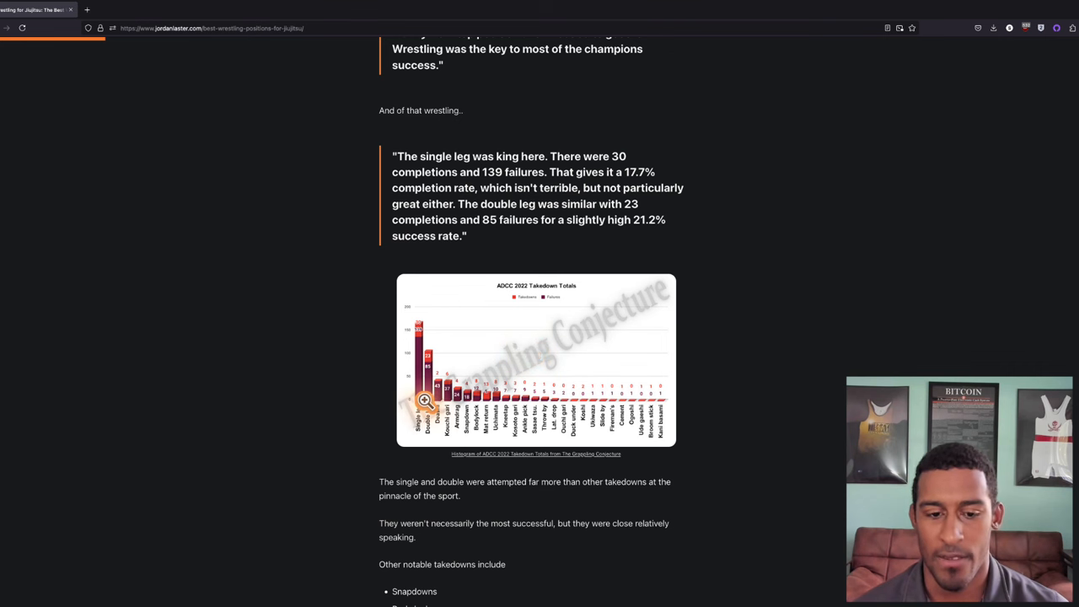
{"action": "mouse_move", "coordinate": [574, 409]}
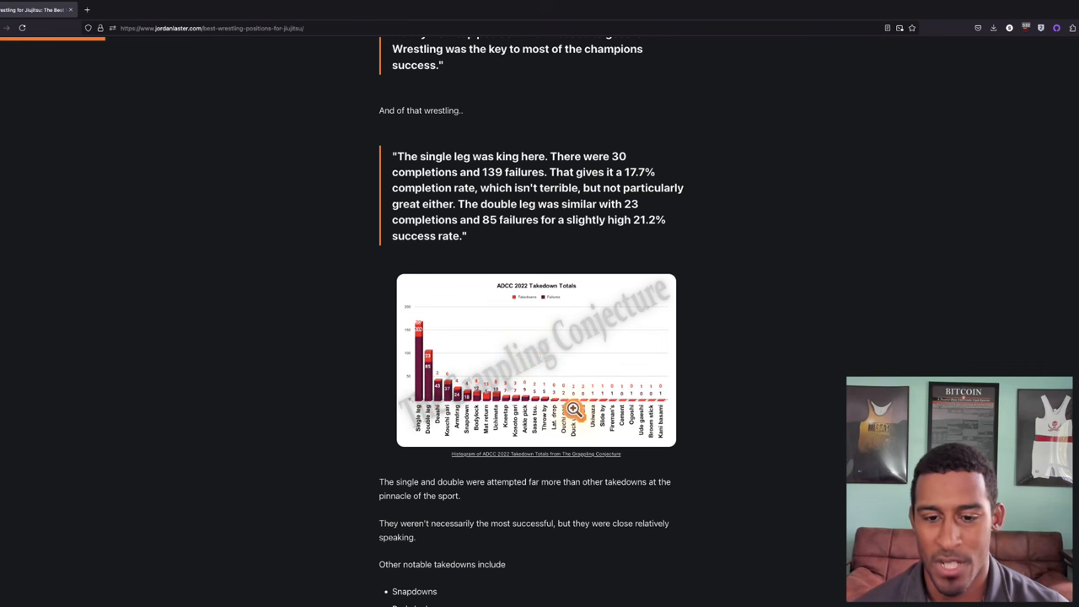
{"action": "scroll", "scroll_direction": "down", "scroll_amount": 3}
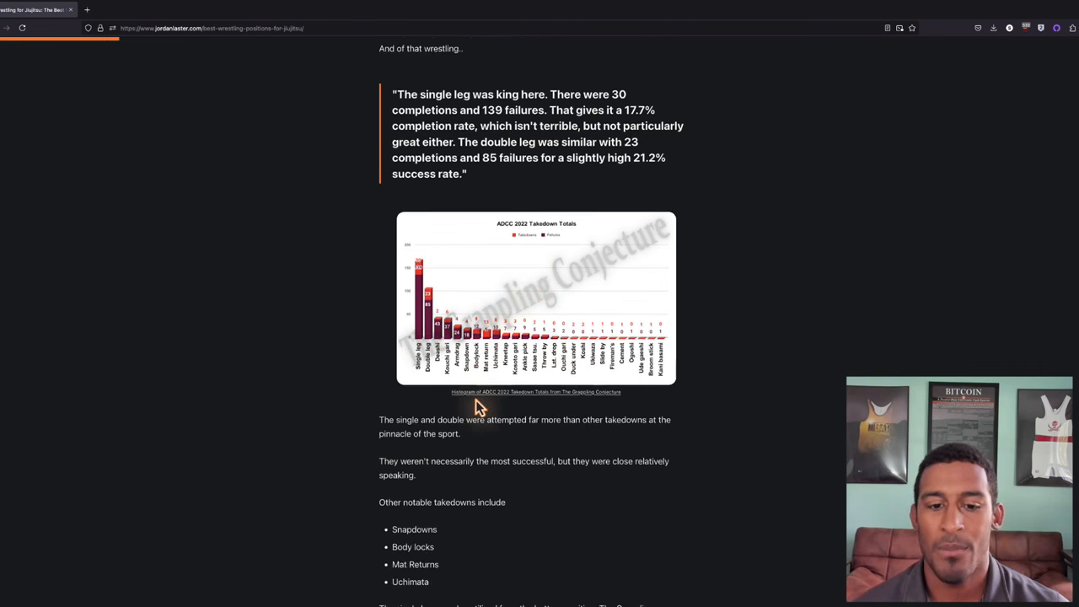
{"action": "scroll", "scroll_direction": "down", "scroll_amount": 3}
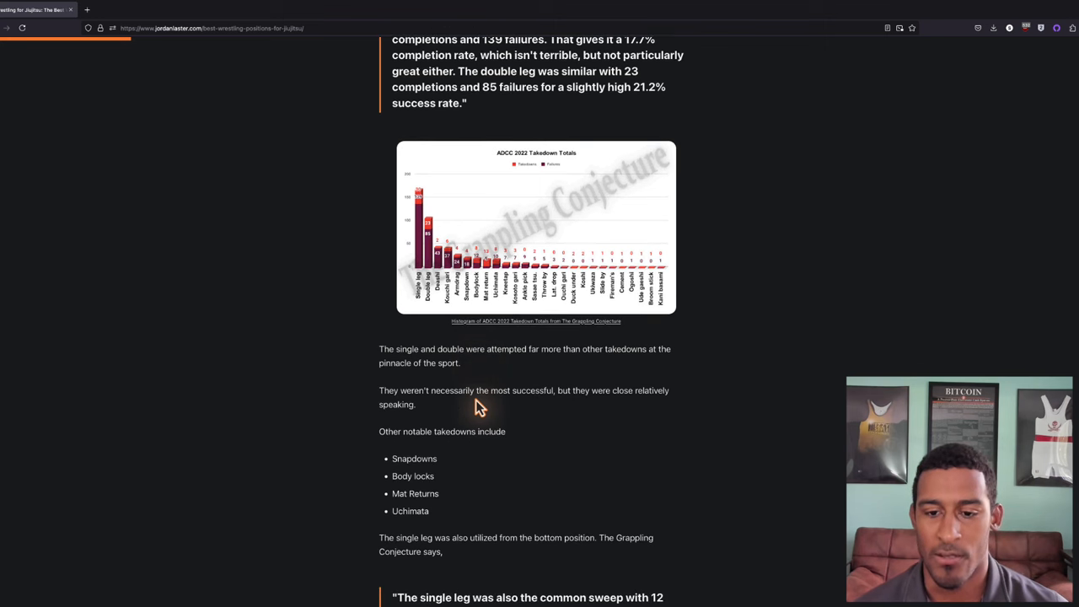
{"action": "scroll", "scroll_direction": "down", "scroll_amount": 3}
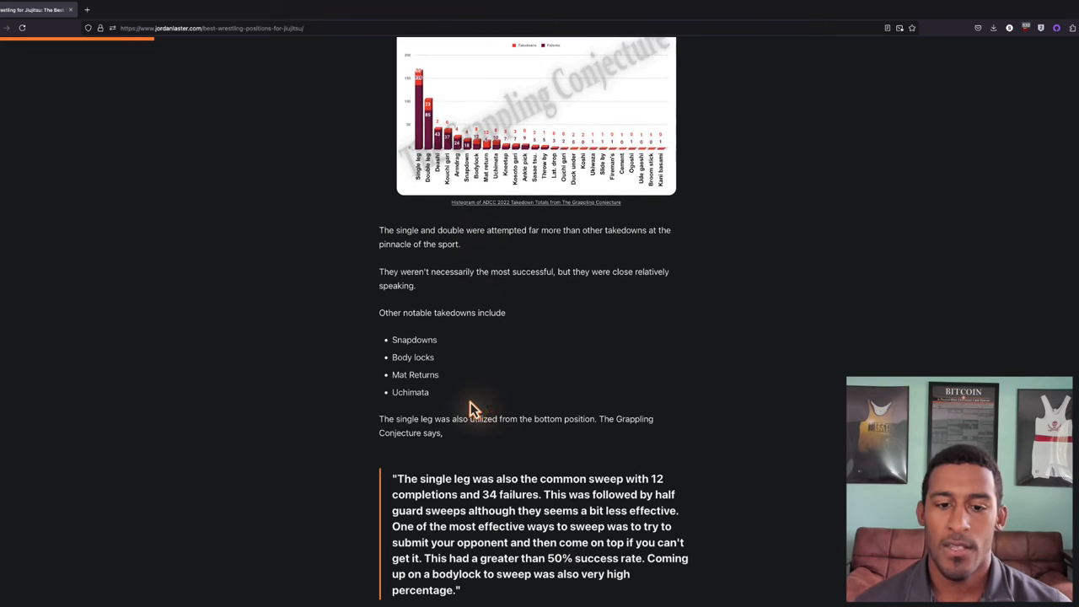
{"action": "mouse_move", "coordinate": [425, 352]}
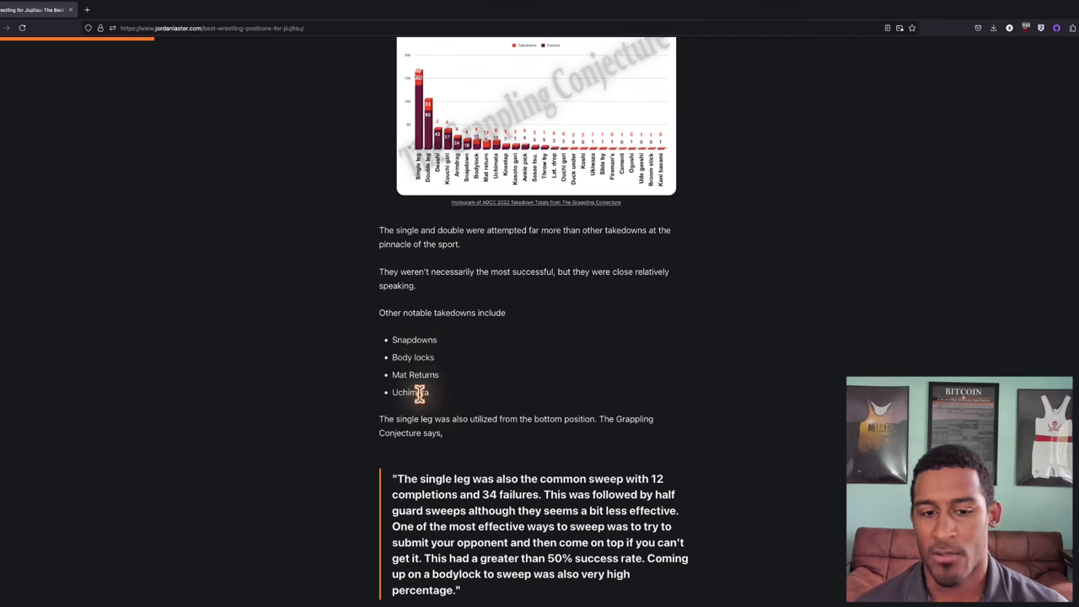
{"action": "mouse_move", "coordinate": [492, 401]}
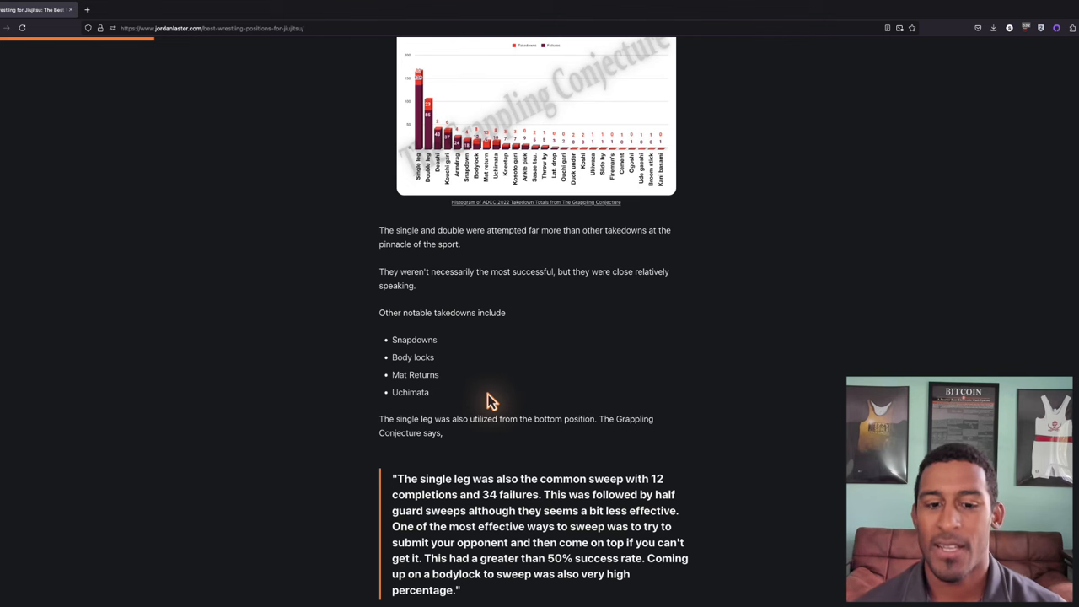
Scroll to the ADCC 2022 Sweep Totals chart and the single legs/double legs/bodylocks list.
{"action": "scroll", "scroll_direction": "down", "scroll_amount": 3}
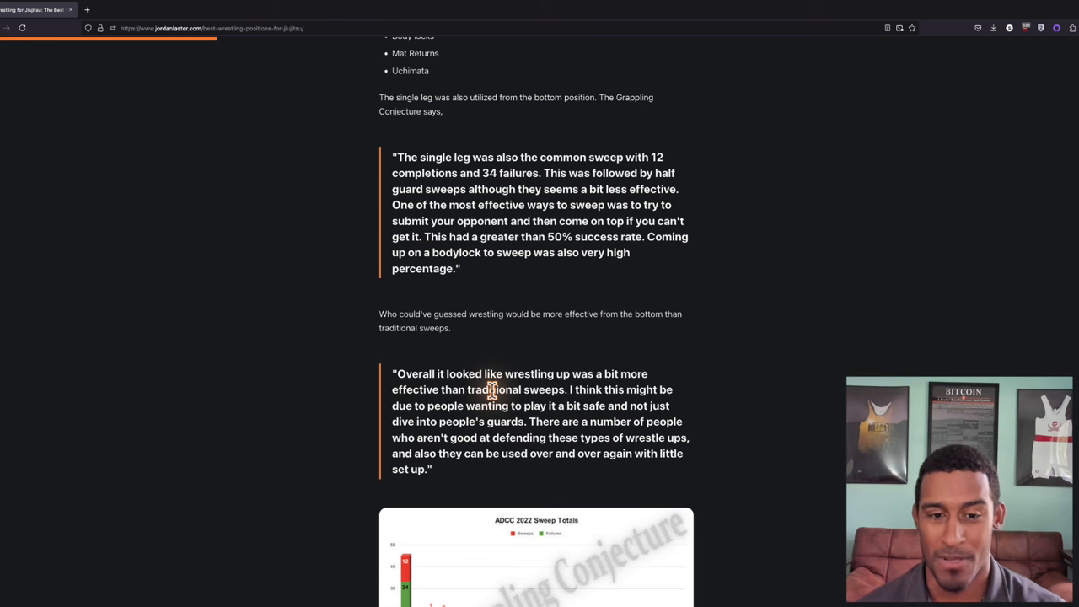
{"action": "scroll", "scroll_direction": "down", "scroll_amount": 3}
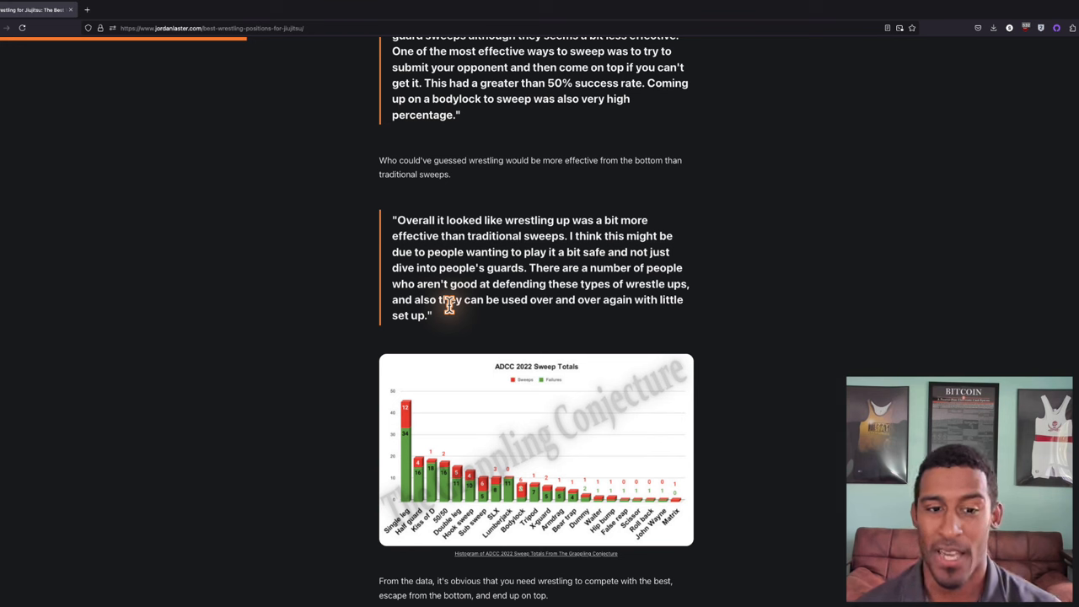
{"action": "mouse_move", "coordinate": [452, 314]}
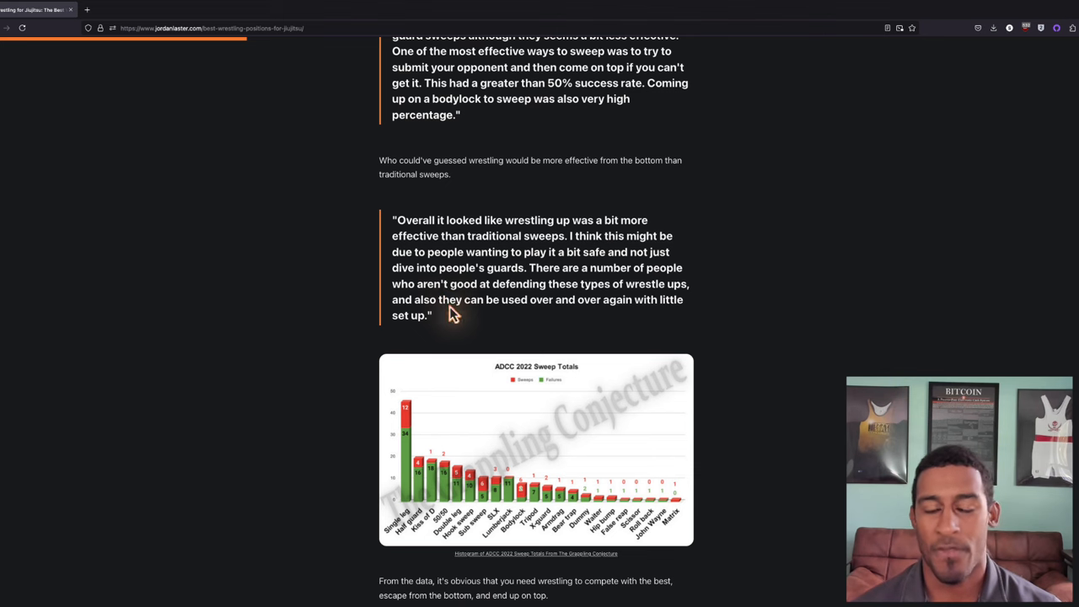
{"action": "scroll", "scroll_direction": "down", "scroll_amount": 3}
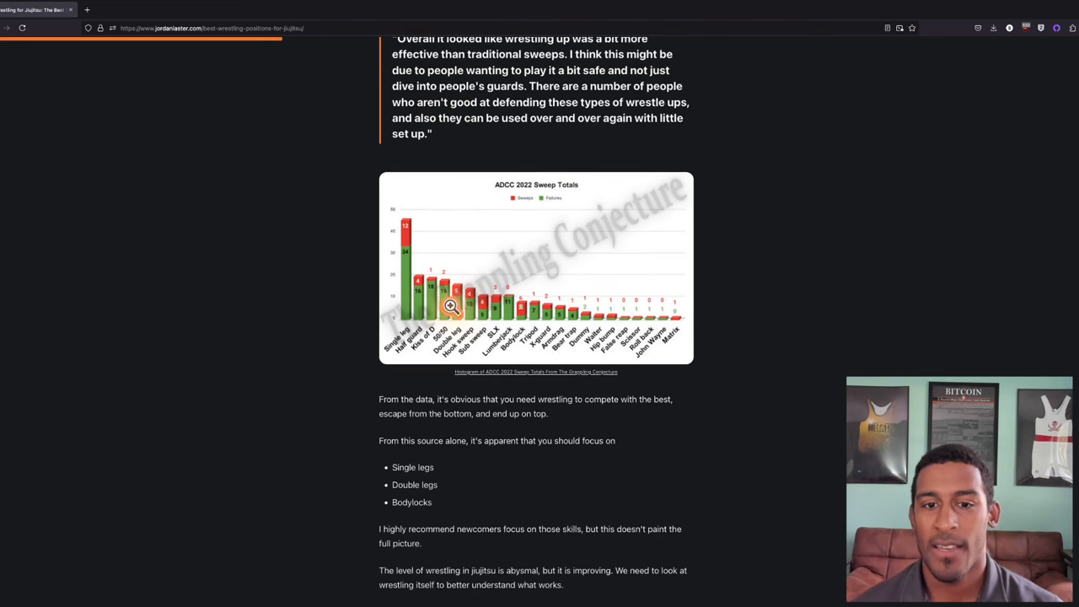
{"action": "mouse_move", "coordinate": [405, 222]}
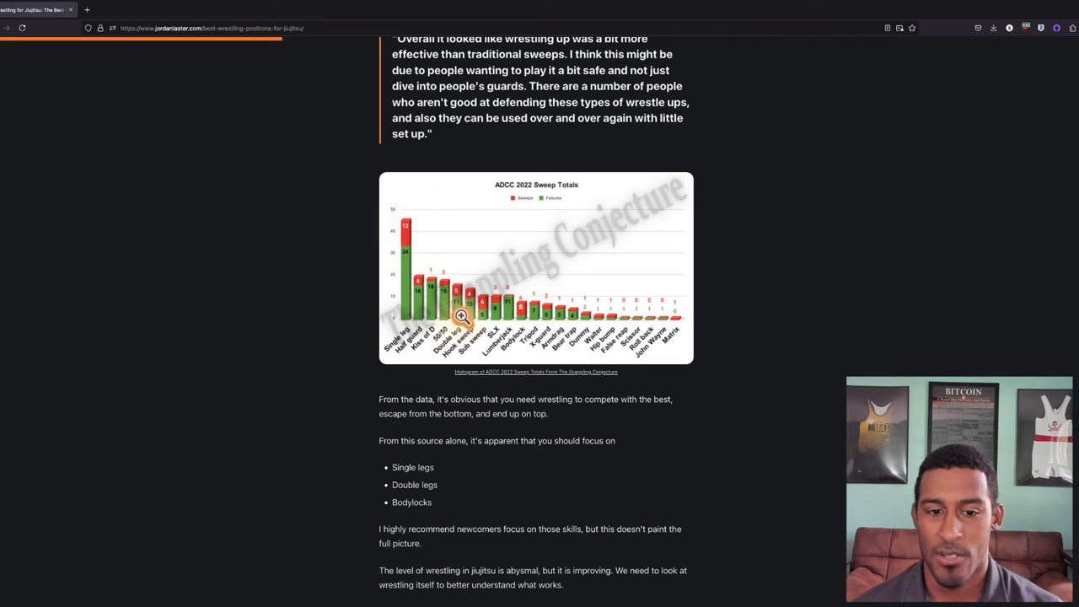
{"action": "mouse_move", "coordinate": [522, 320]}
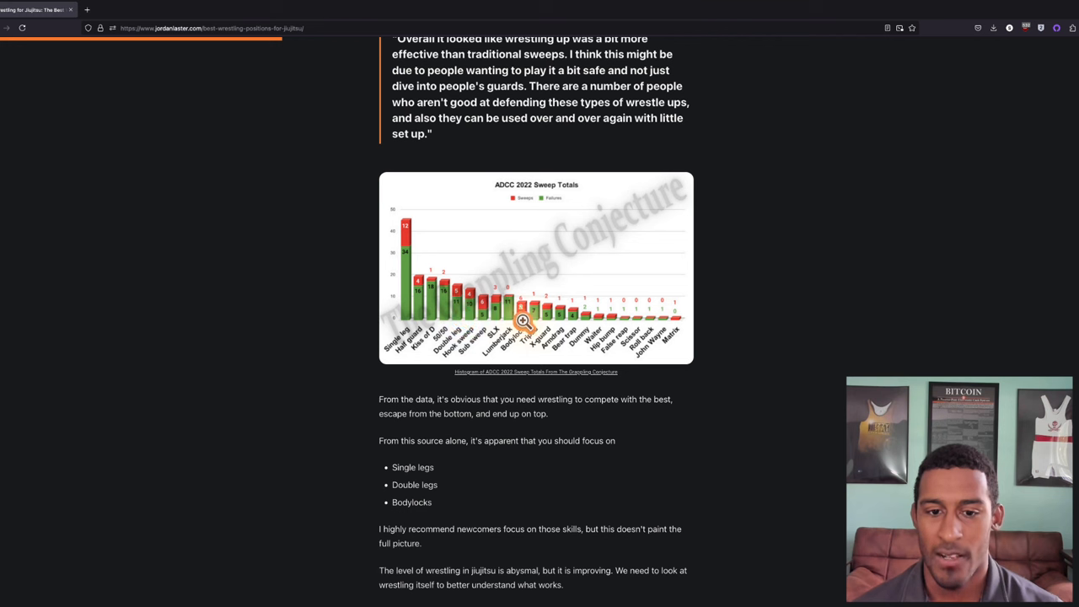
{"action": "mouse_move", "coordinate": [520, 327]}
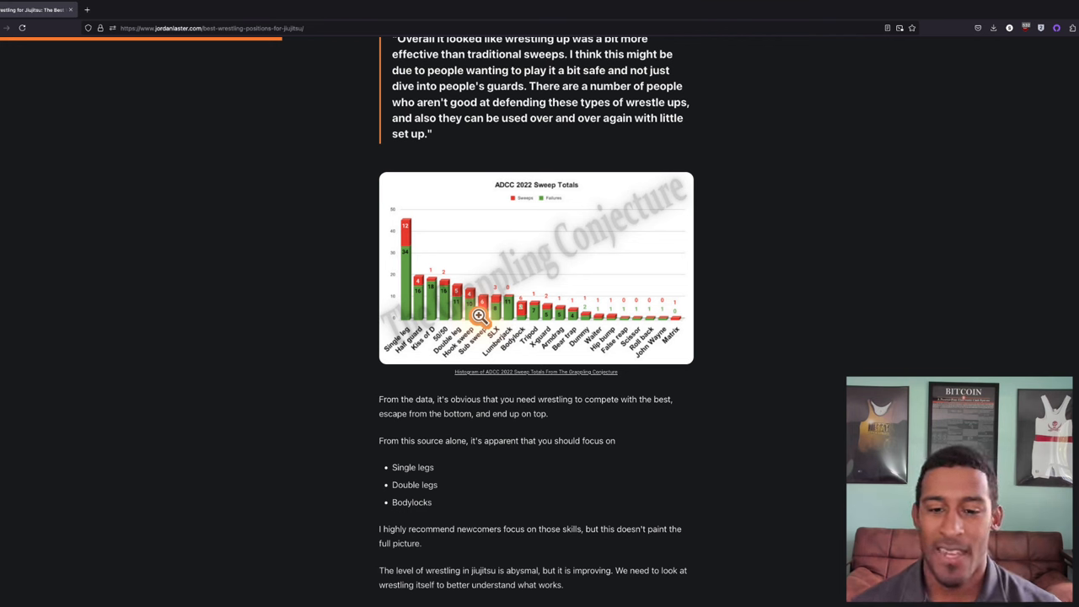
{"action": "scroll", "scroll_direction": "down", "scroll_amount": 3}
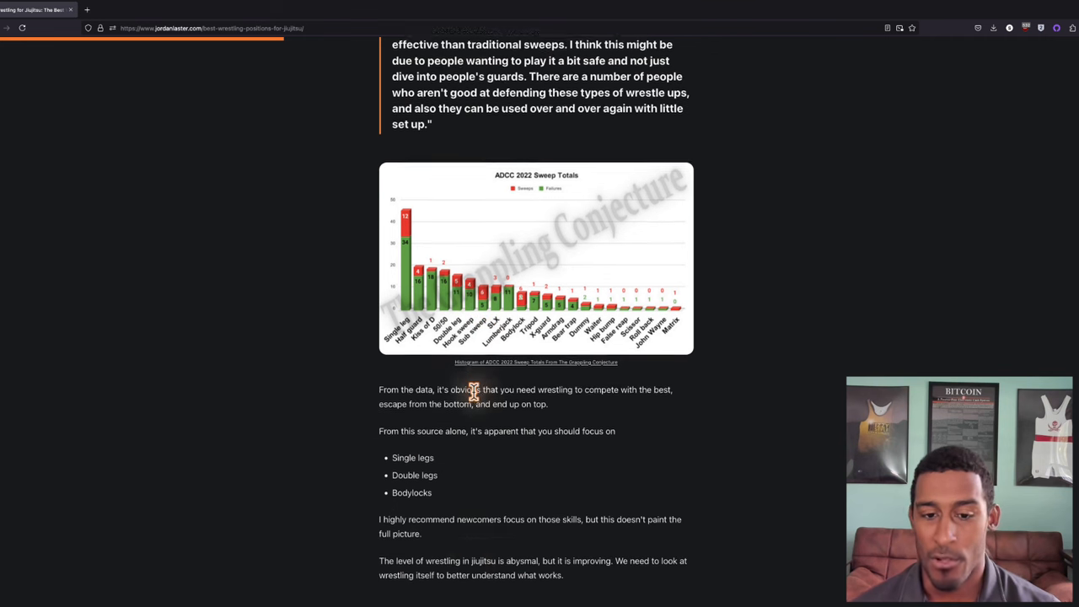
{"action": "scroll", "scroll_direction": "down", "scroll_amount": 3}
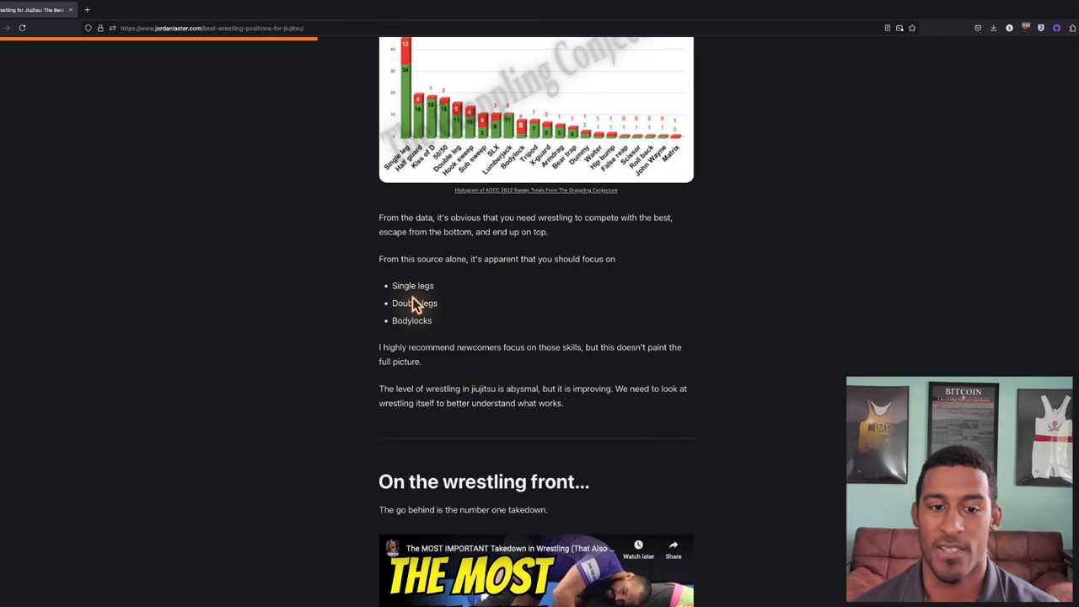
{"action": "mouse_move", "coordinate": [413, 320]}
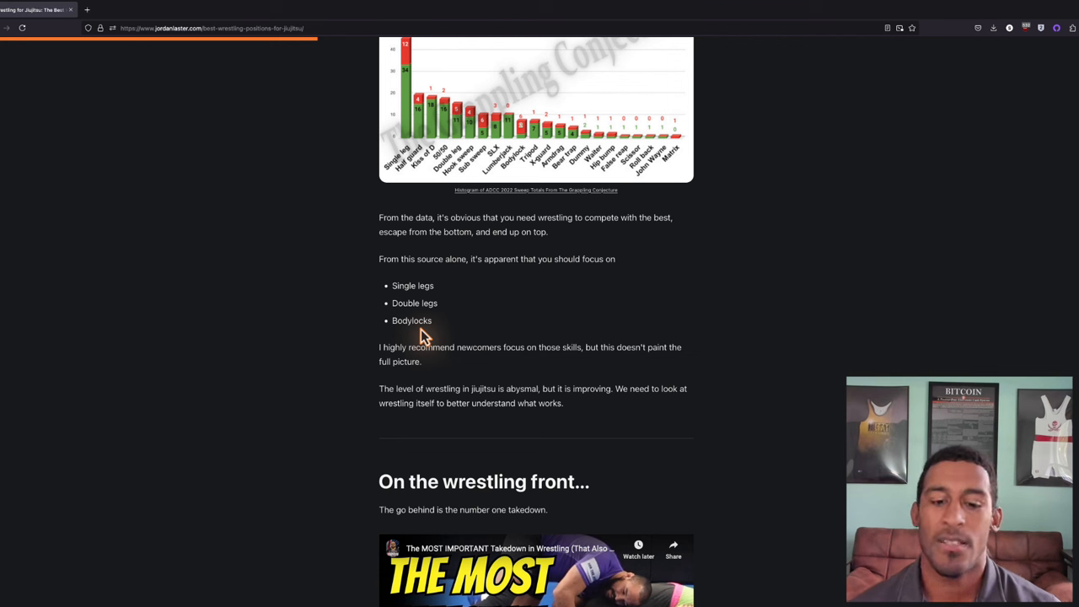
Scroll past the bullet list to the 'On the wrestling front...' video and tie-up attacks quote.
{"action": "scroll", "scroll_direction": "down", "scroll_amount": 3}
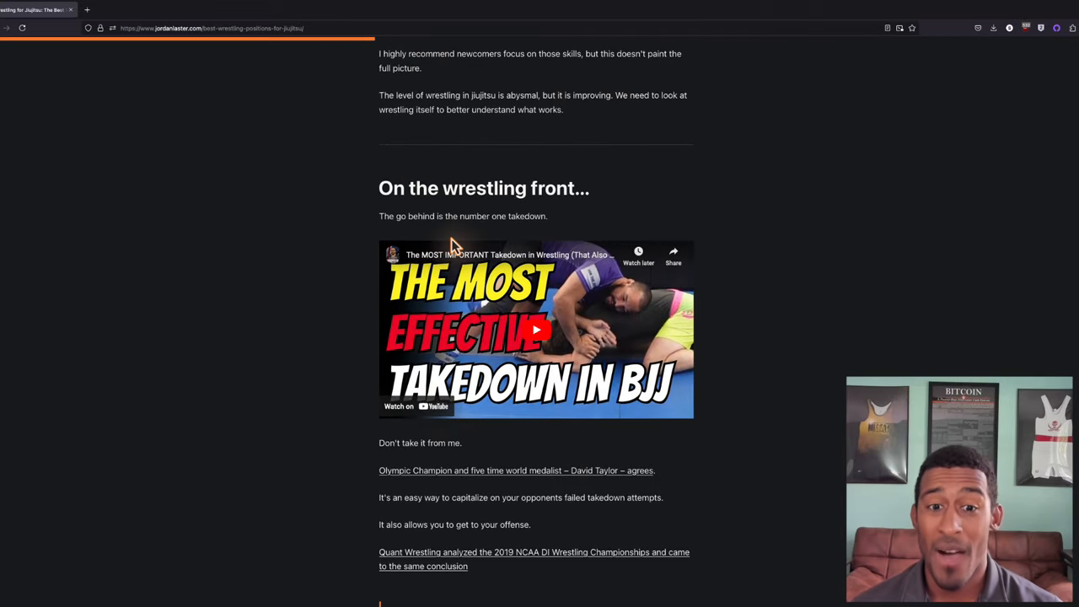
{"action": "mouse_move", "coordinate": [542, 238]}
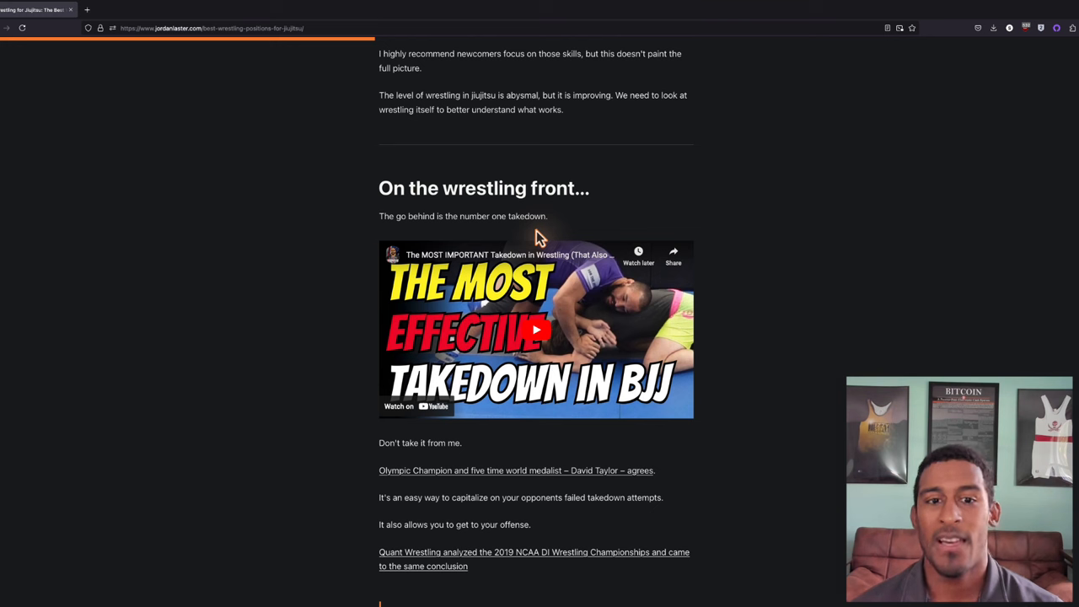
{"action": "mouse_move", "coordinate": [430, 236]}
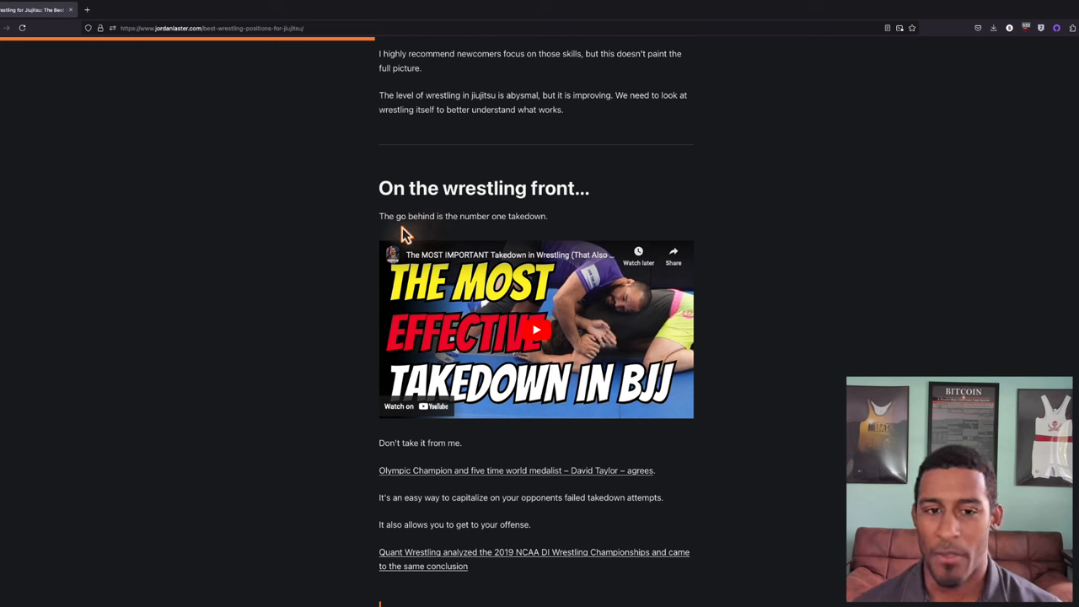
{"action": "mouse_move", "coordinate": [435, 231]}
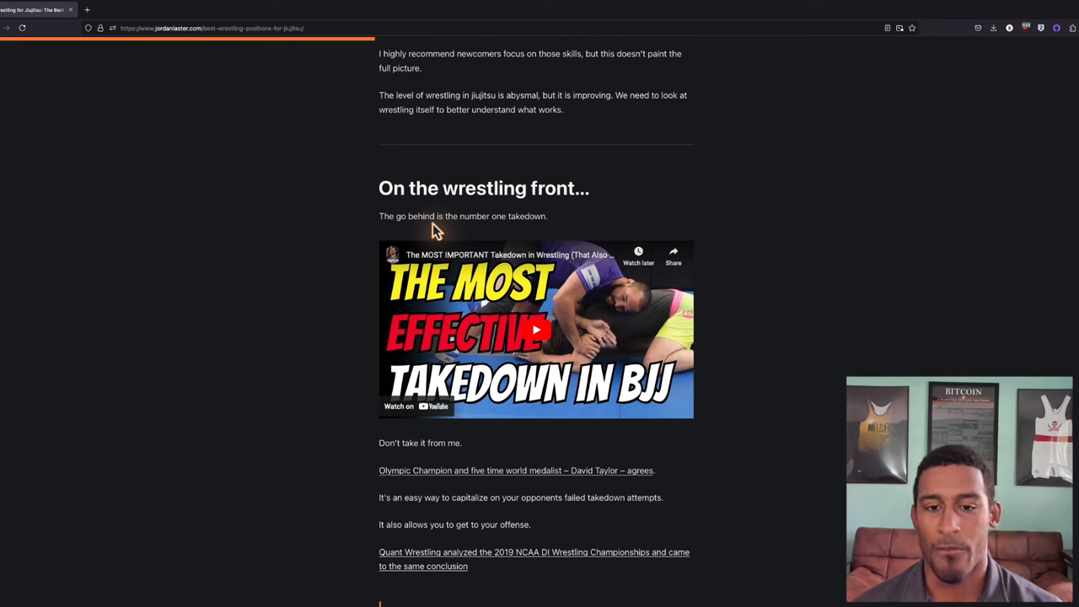
{"action": "mouse_move", "coordinate": [442, 236]}
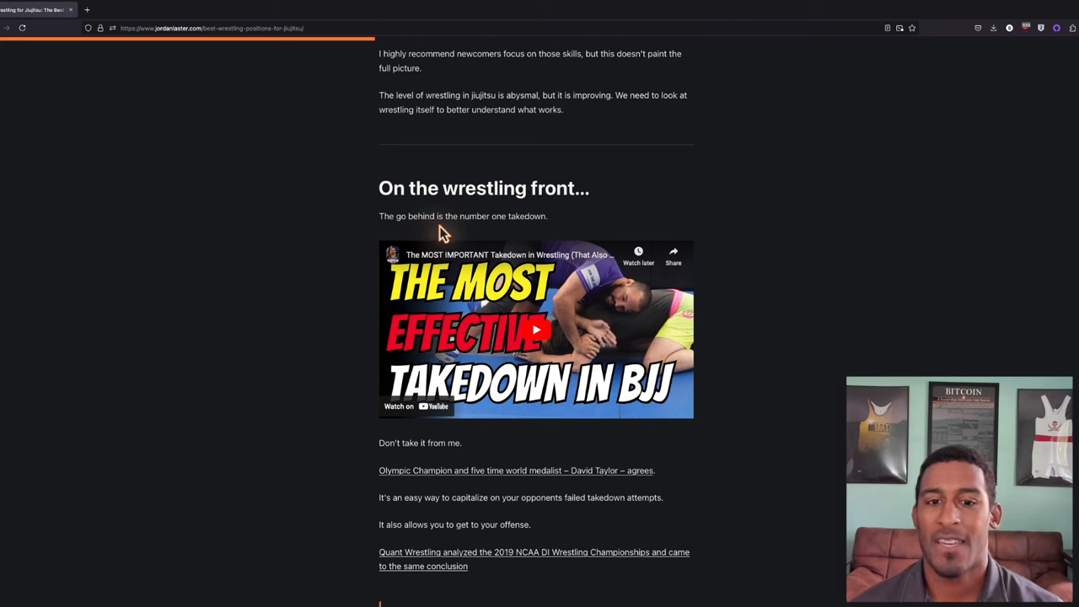
{"action": "scroll", "scroll_direction": "down", "scroll_amount": 3}
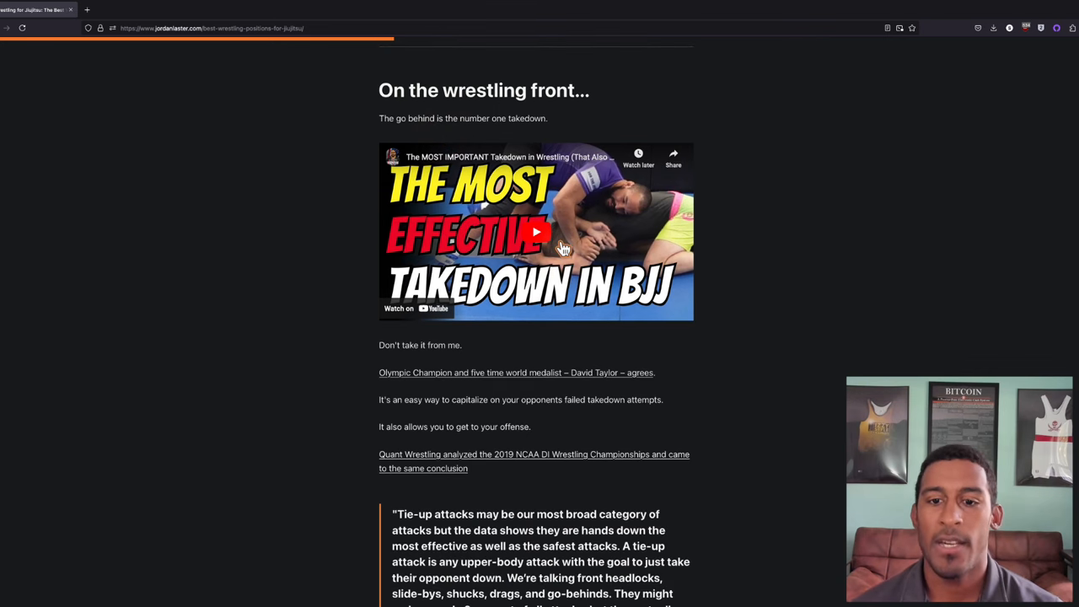
{"action": "mouse_move", "coordinate": [465, 254]}
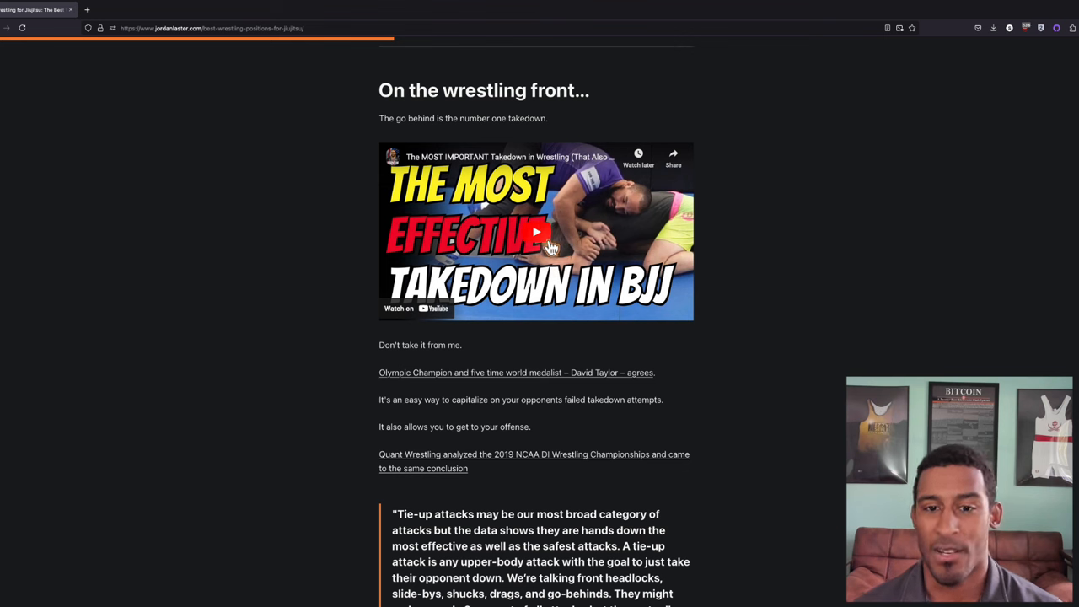
{"action": "scroll", "scroll_direction": "down", "scroll_amount": 3}
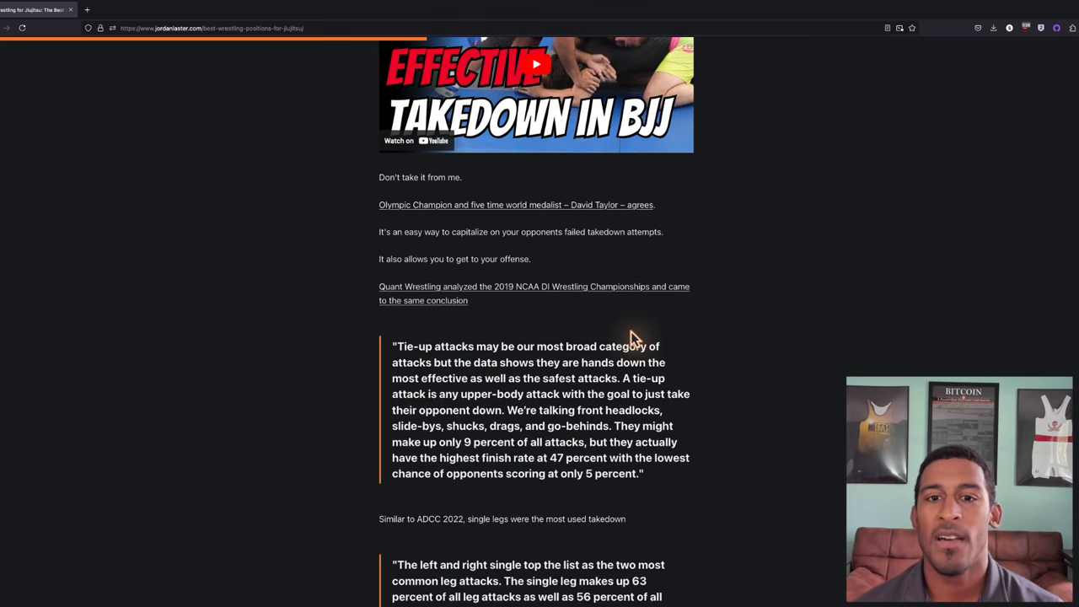
{"action": "scroll", "scroll_direction": "down", "scroll_amount": 3}
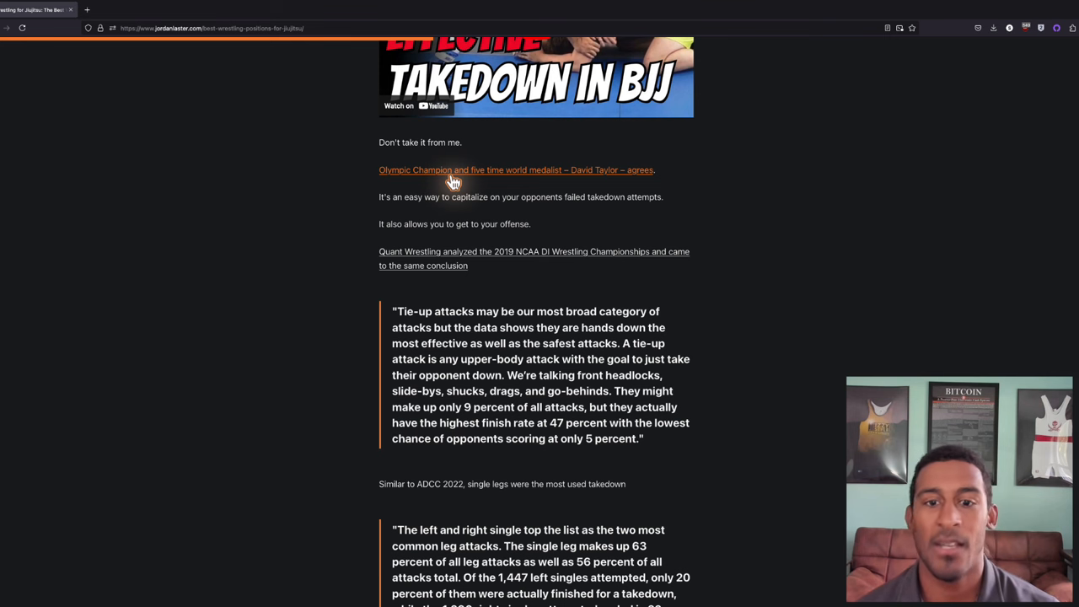
Scroll to the left/right singles statistics quote and the high-crotch line below it.
{"action": "scroll", "scroll_direction": "down", "scroll_amount": 3}
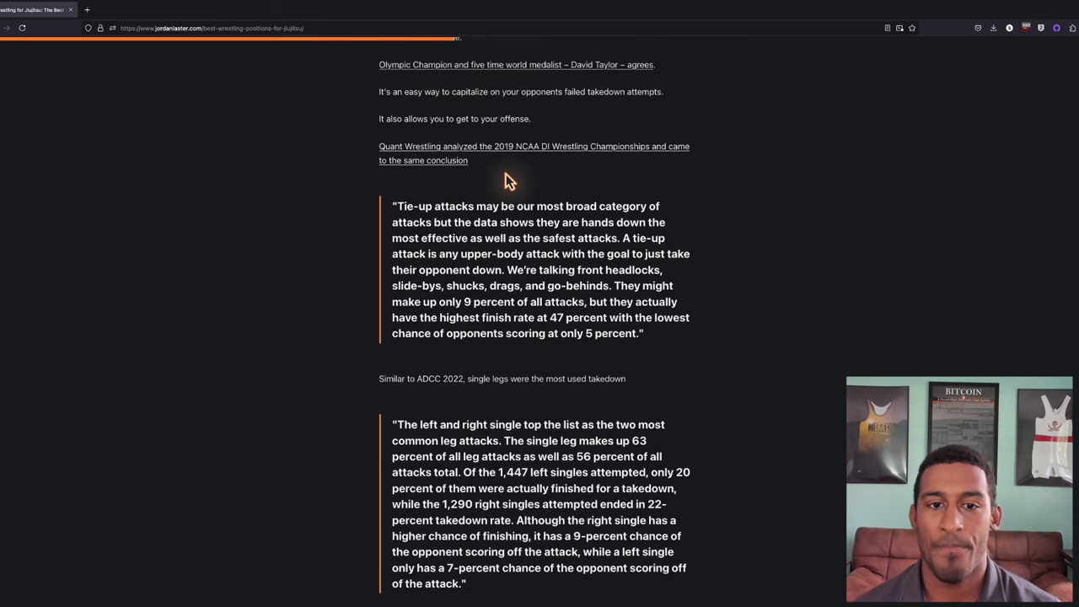
{"action": "scroll", "scroll_direction": "down", "scroll_amount": 3}
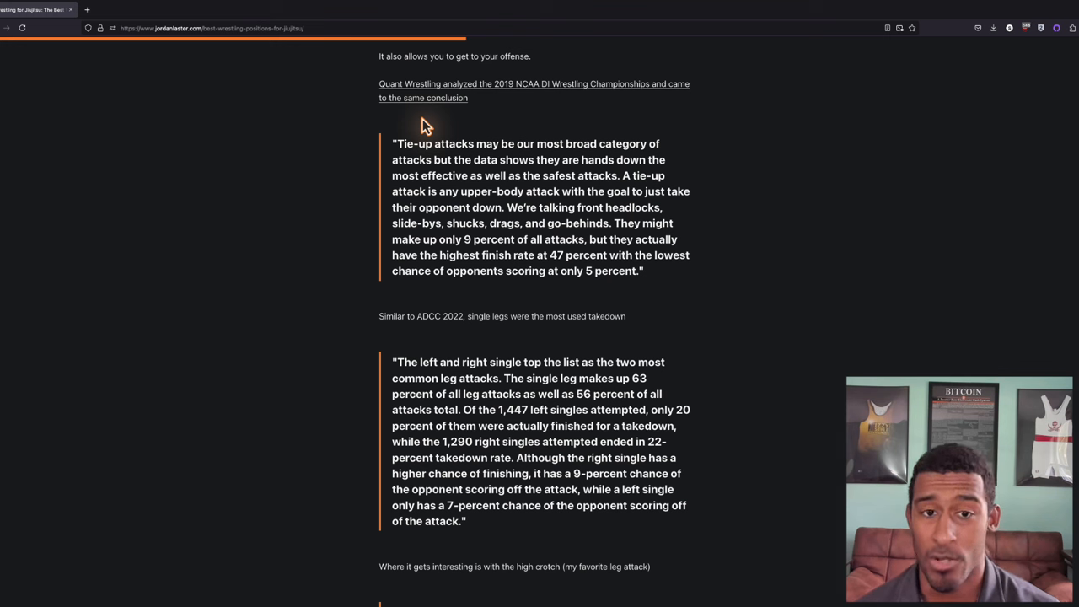
{"action": "mouse_move", "coordinate": [431, 121]}
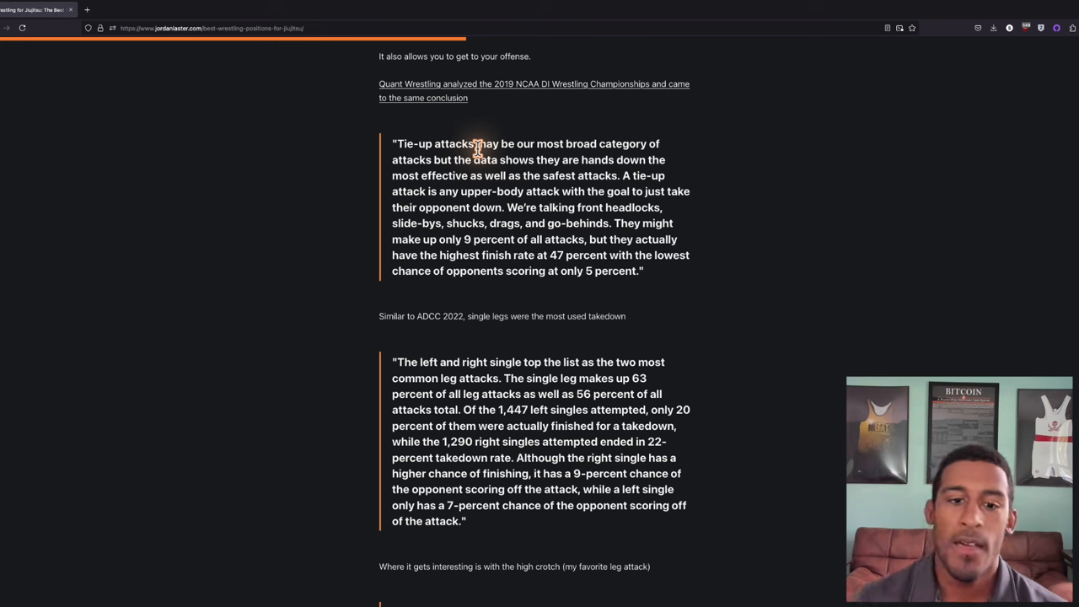
{"action": "mouse_move", "coordinate": [483, 160]}
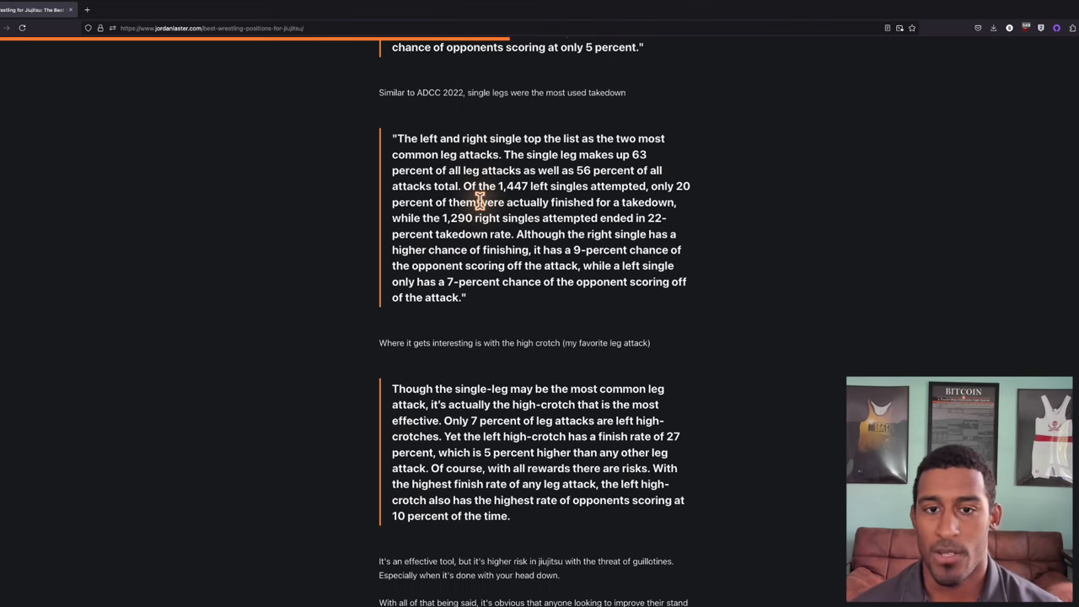
{"action": "mouse_move", "coordinate": [626, 126]}
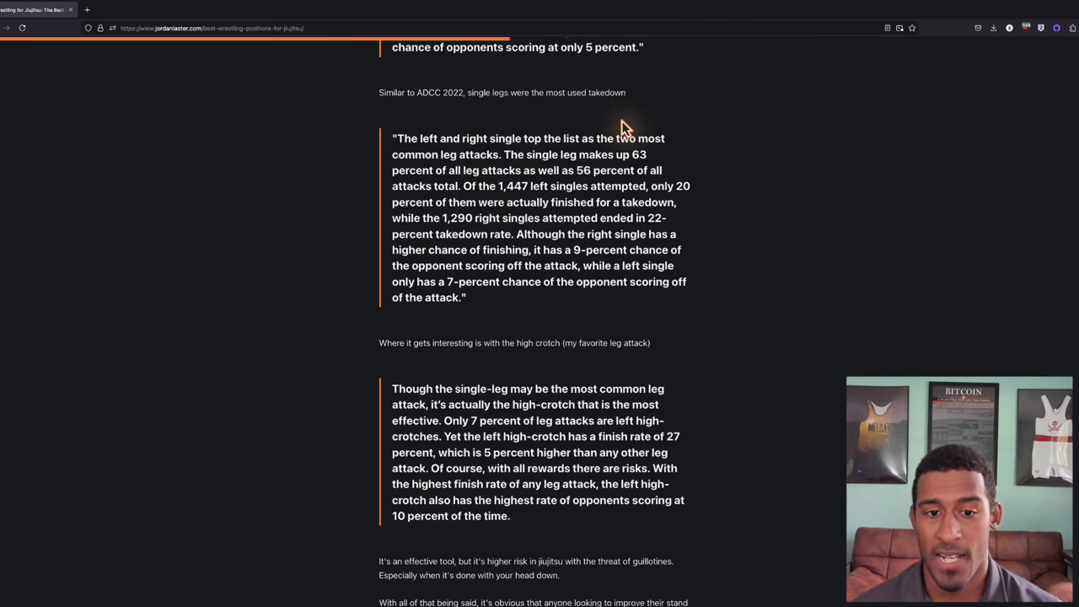
{"action": "mouse_move", "coordinate": [540, 305]}
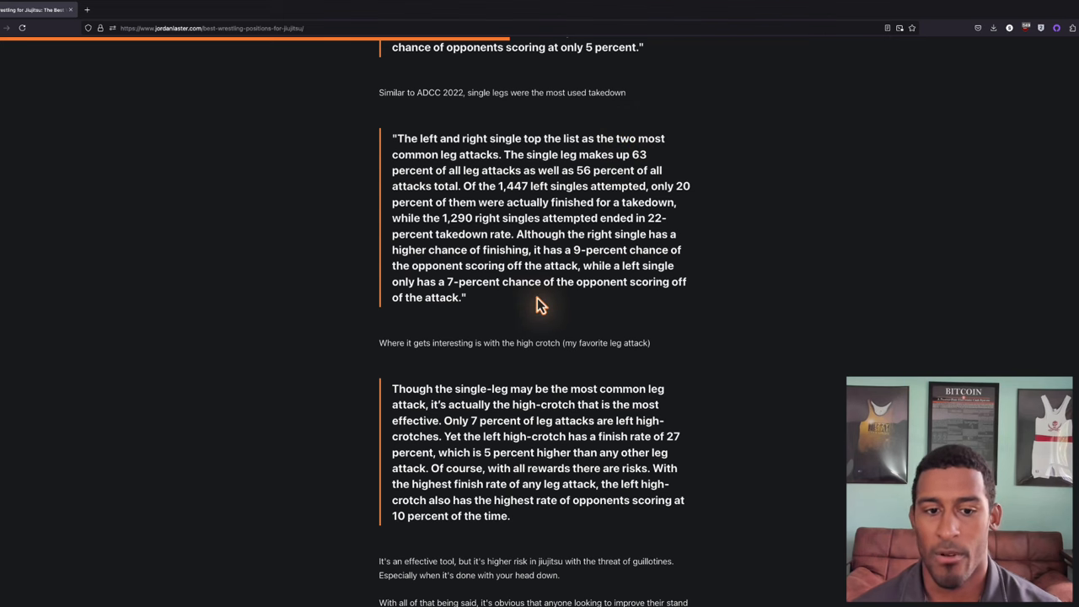
{"action": "scroll", "scroll_direction": "down", "scroll_amount": 3}
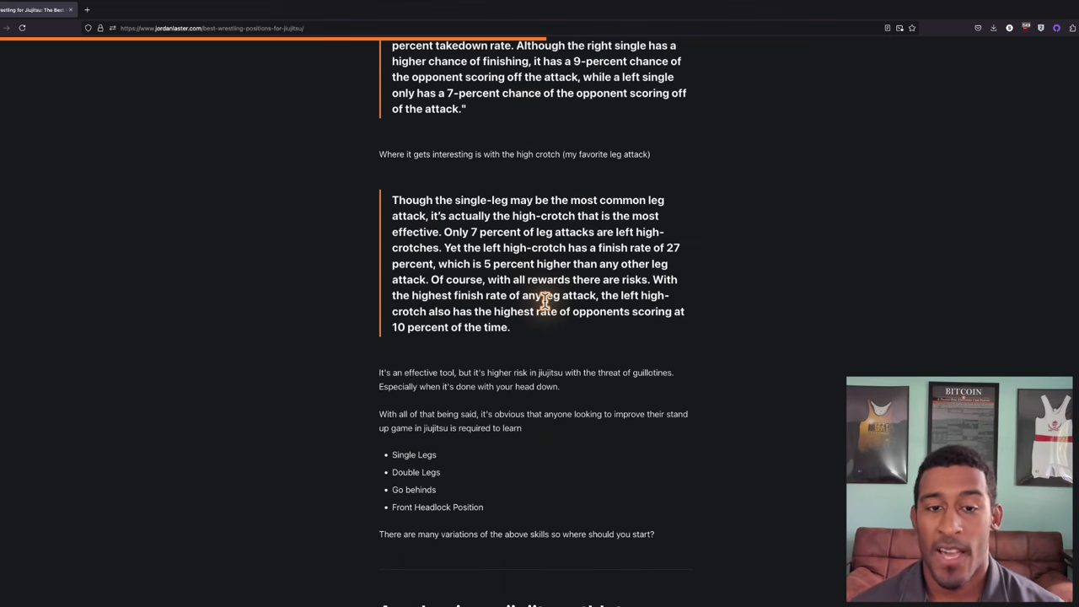
{"action": "mouse_move", "coordinate": [548, 290]}
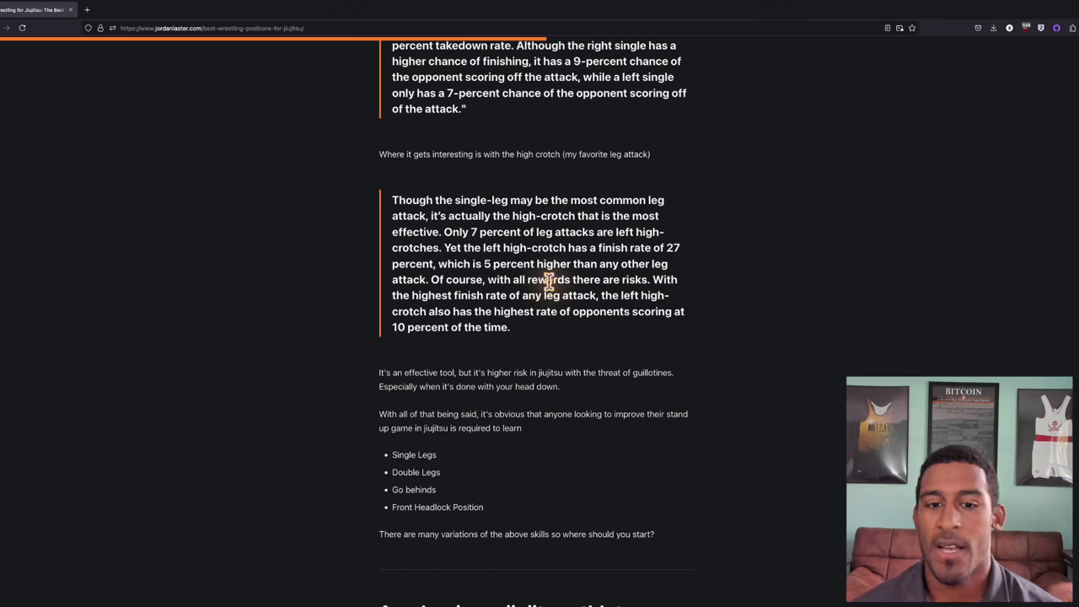
{"action": "scroll", "scroll_direction": "down", "scroll_amount": 3}
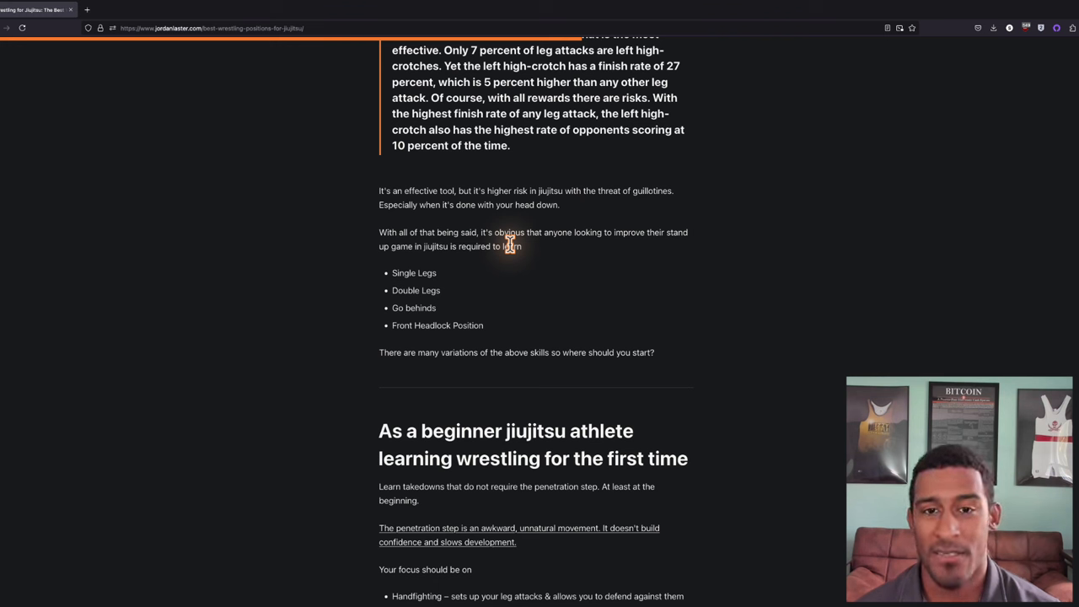
{"action": "mouse_move", "coordinate": [567, 165]}
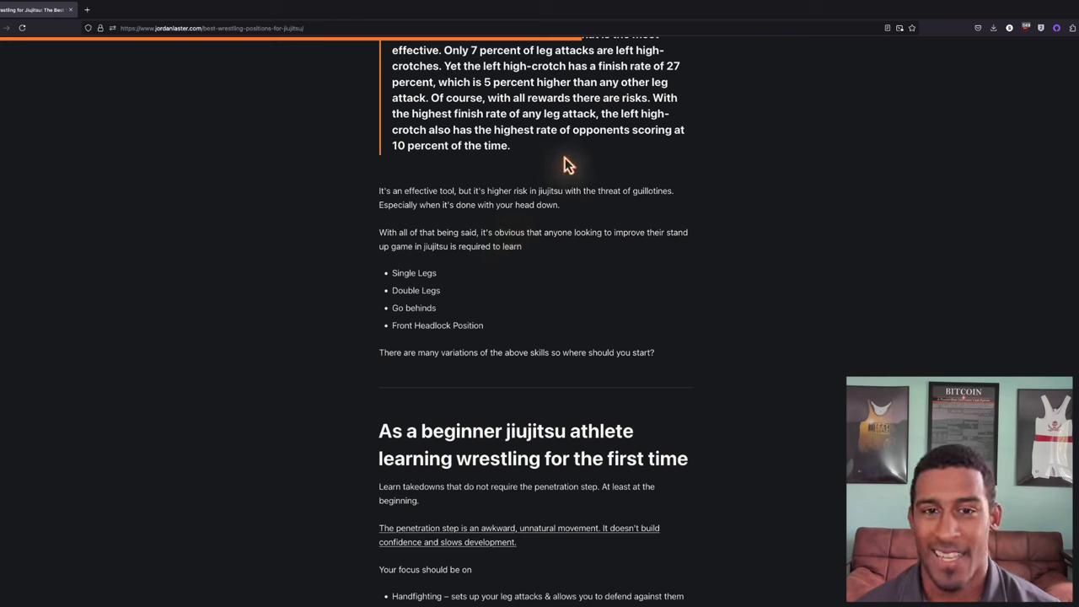
{"action": "mouse_move", "coordinate": [503, 143]}
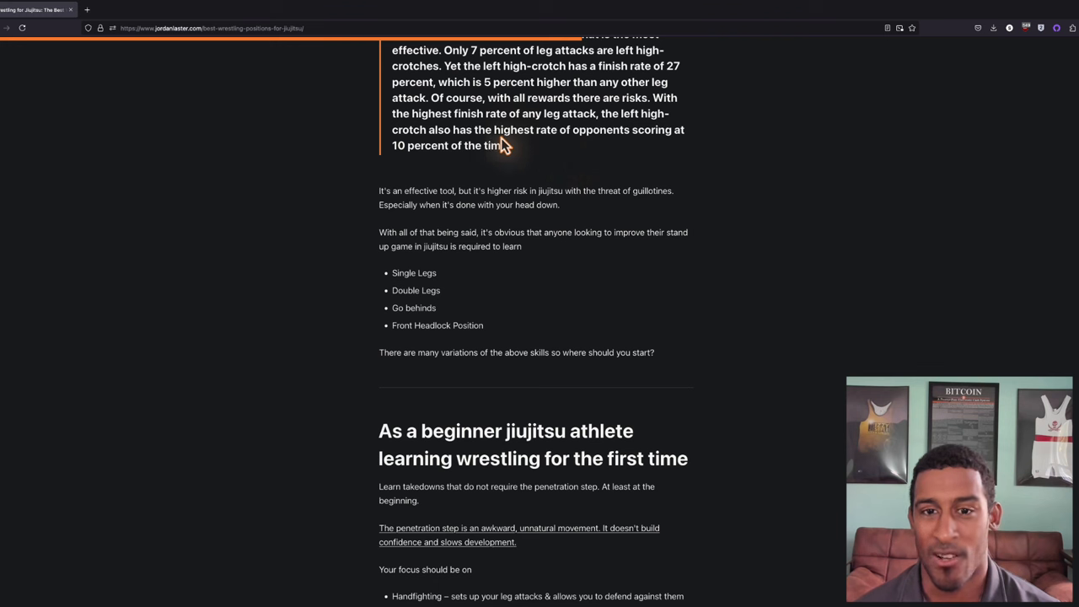
{"action": "mouse_move", "coordinate": [421, 165]}
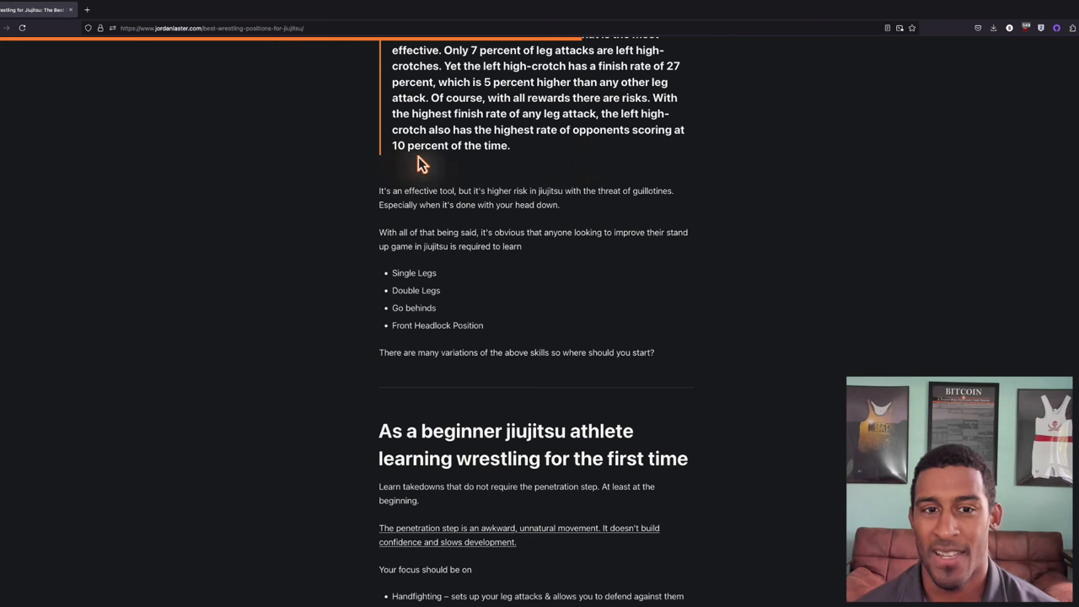
{"action": "mouse_move", "coordinate": [519, 191]}
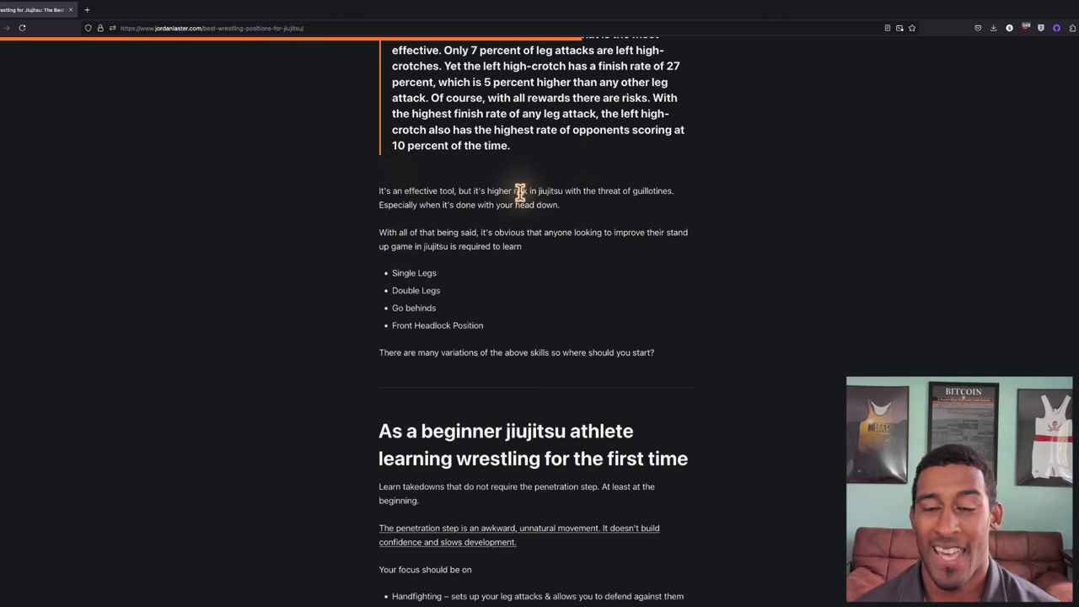
{"action": "mouse_move", "coordinate": [531, 201]}
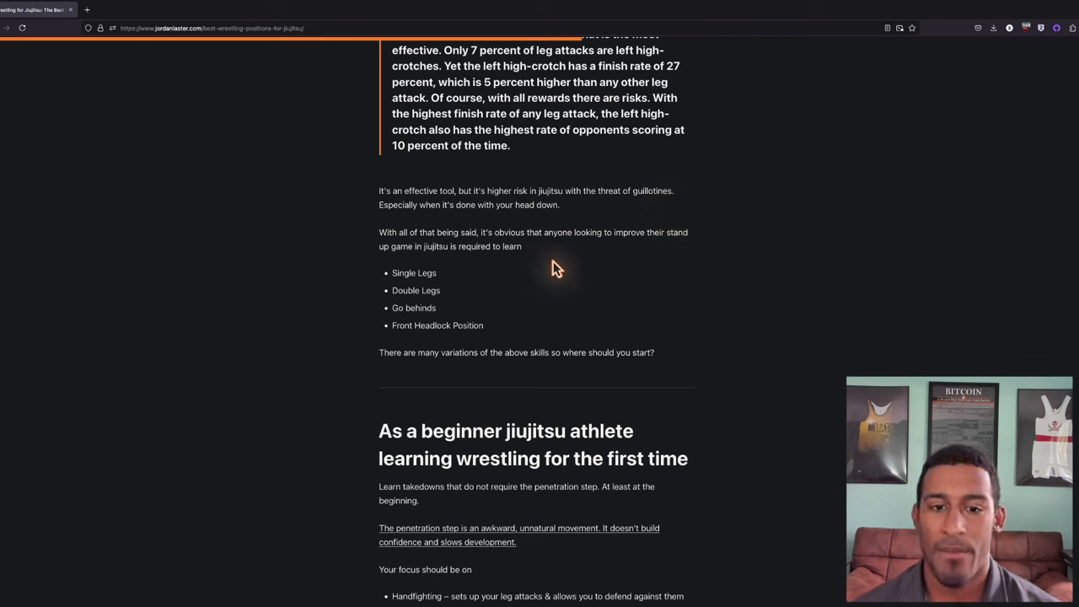
Scroll slightly to reveal more of the beginner jiujitsu athlete section.
{"action": "scroll", "scroll_direction": "down", "scroll_amount": 3}
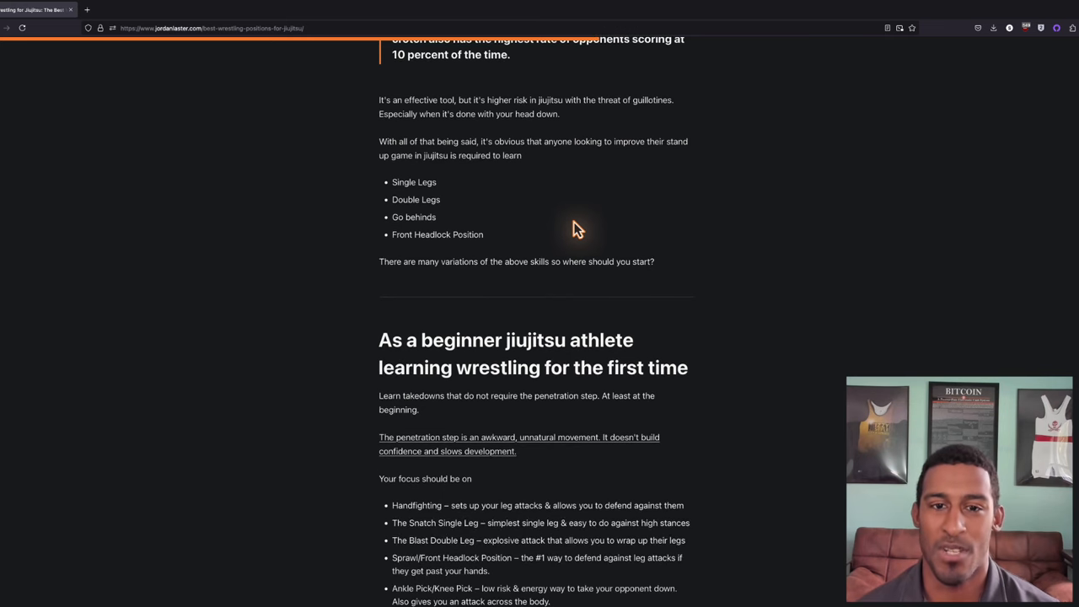
{"action": "mouse_move", "coordinate": [403, 200]}
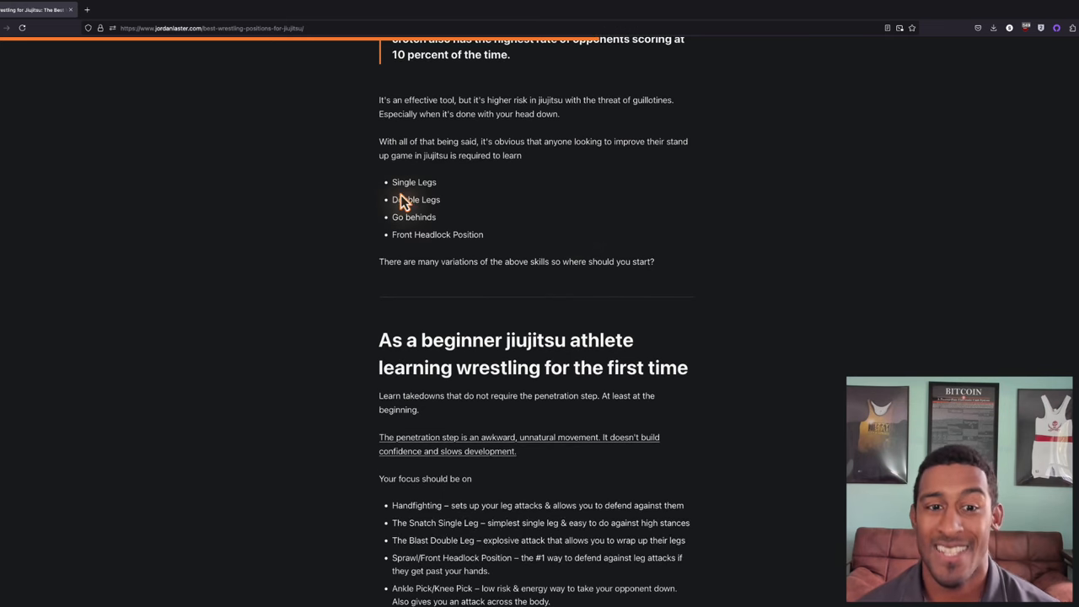
{"action": "mouse_move", "coordinate": [412, 211]}
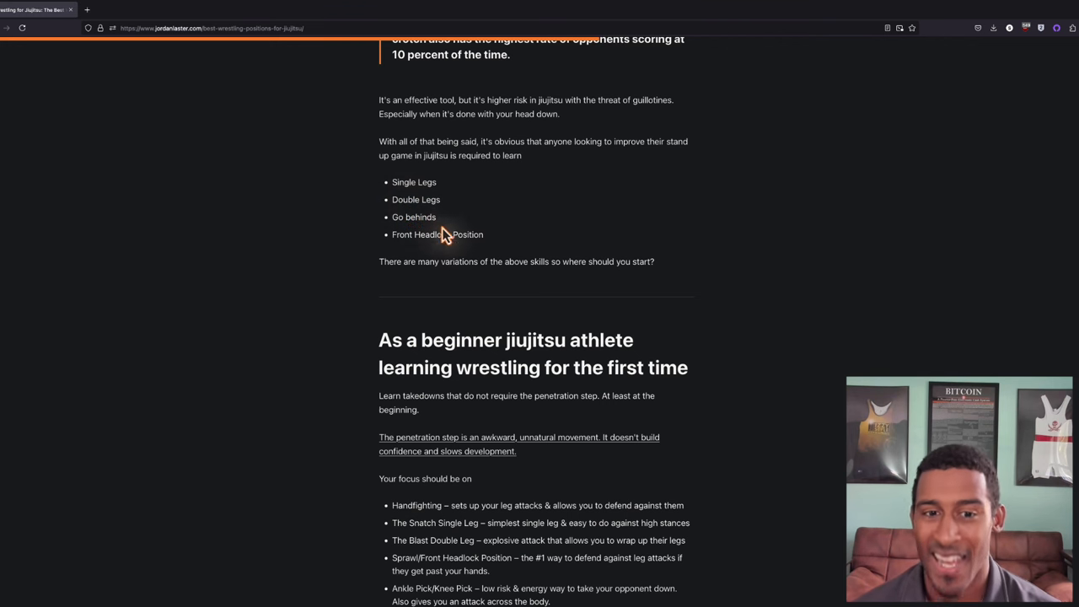
{"action": "mouse_move", "coordinate": [492, 253]}
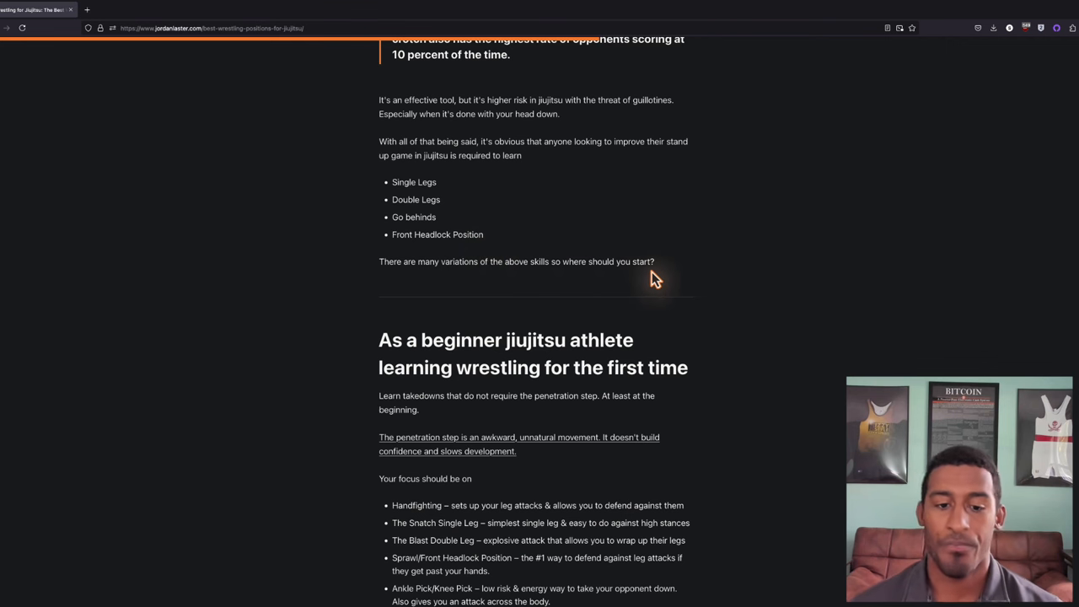
Scroll to the beginner focus list from Handfighting to Ankle Pick/Knee Pick.
{"action": "scroll", "scroll_direction": "down", "scroll_amount": 3}
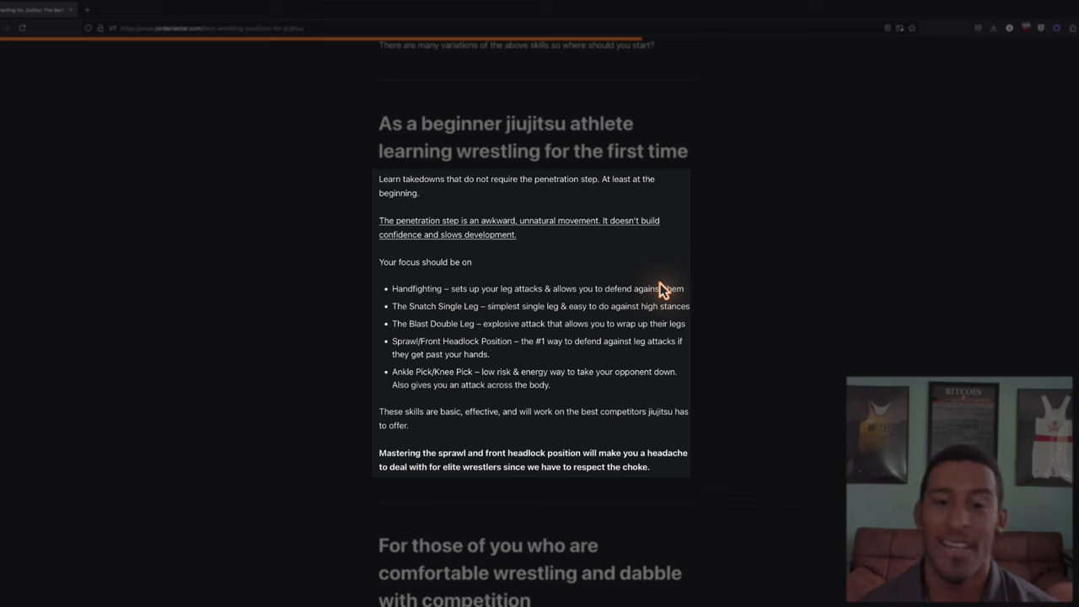
{"action": "mouse_move", "coordinate": [425, 300]}
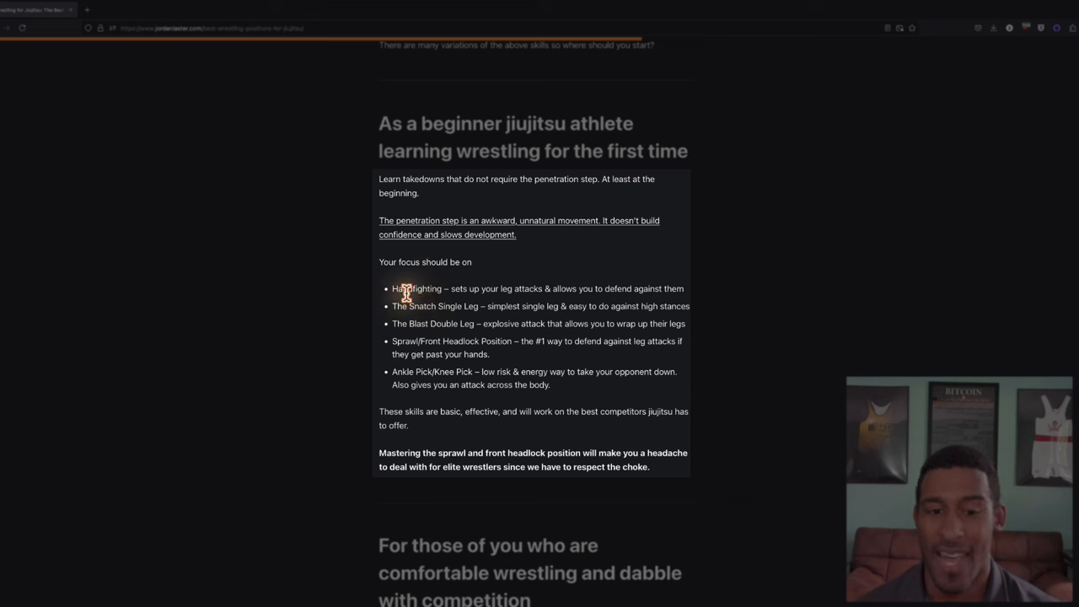
{"action": "mouse_move", "coordinate": [428, 307]}
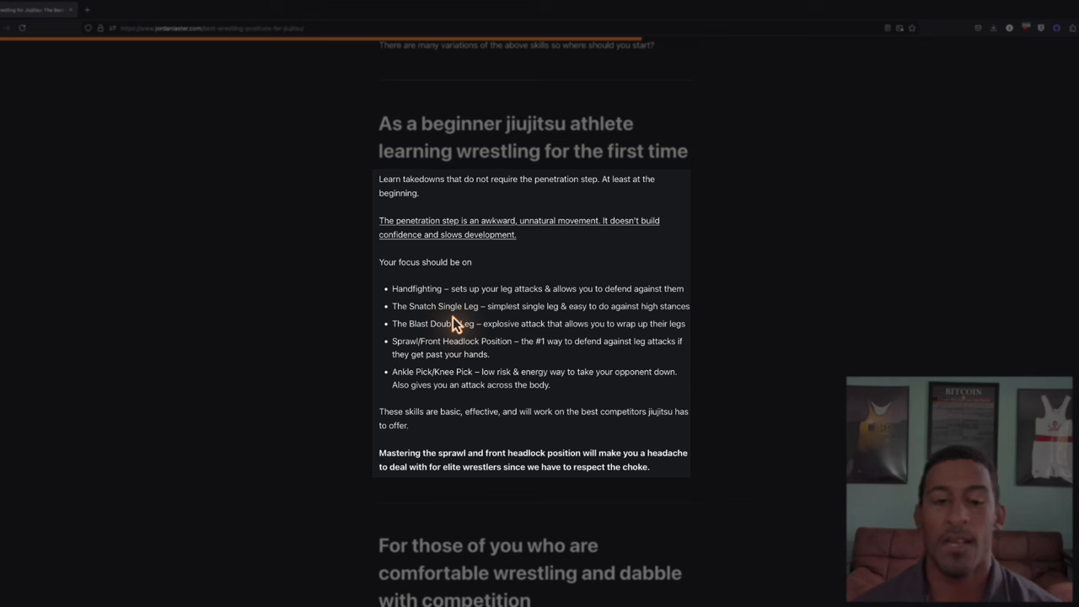
{"action": "mouse_move", "coordinate": [456, 310]}
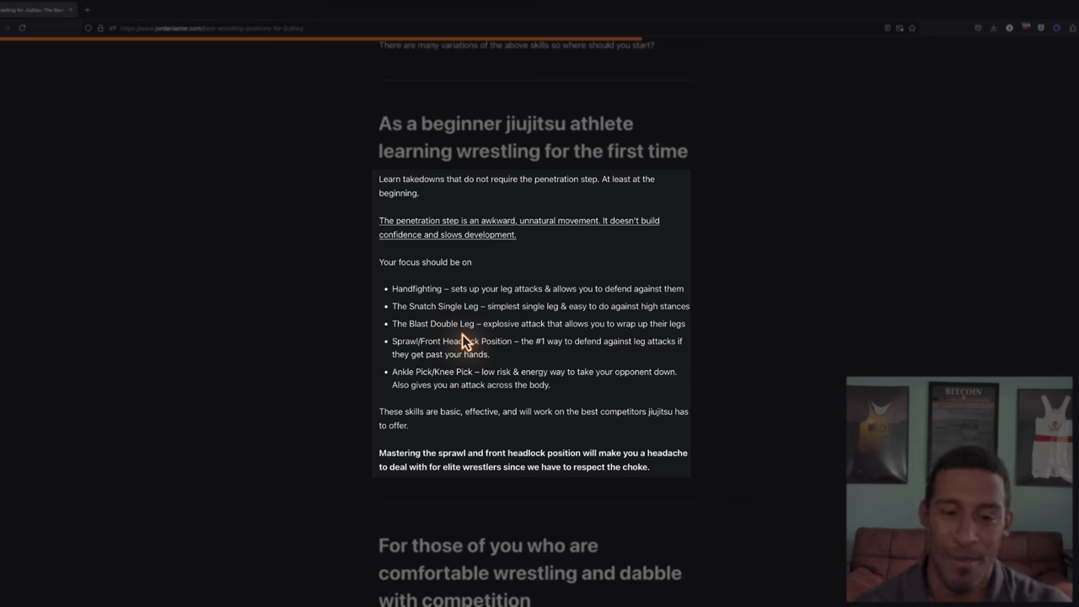
{"action": "mouse_move", "coordinate": [446, 354]}
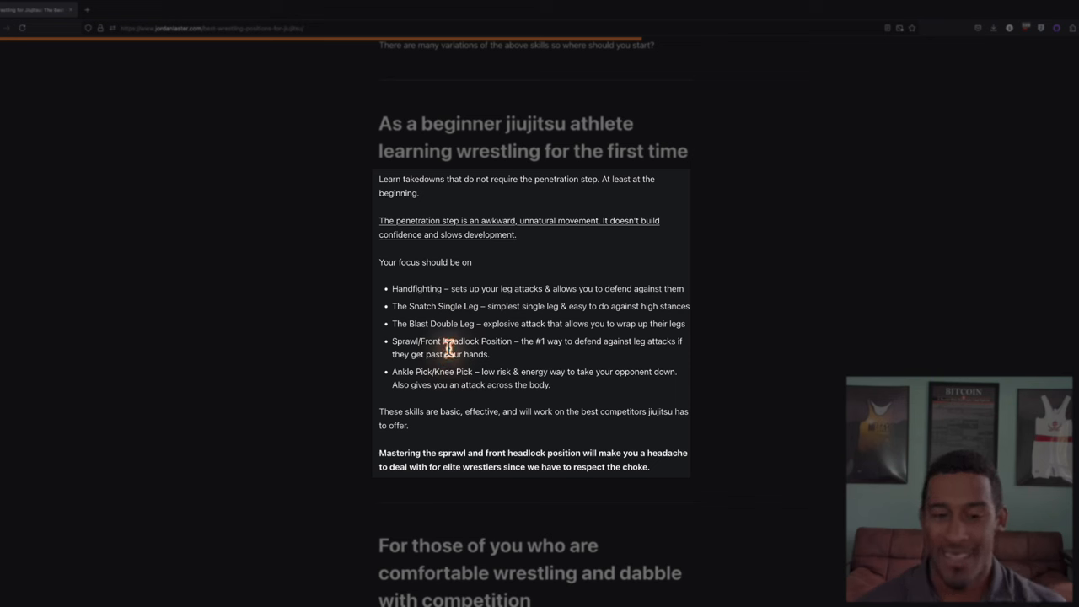
{"action": "mouse_move", "coordinate": [466, 466]}
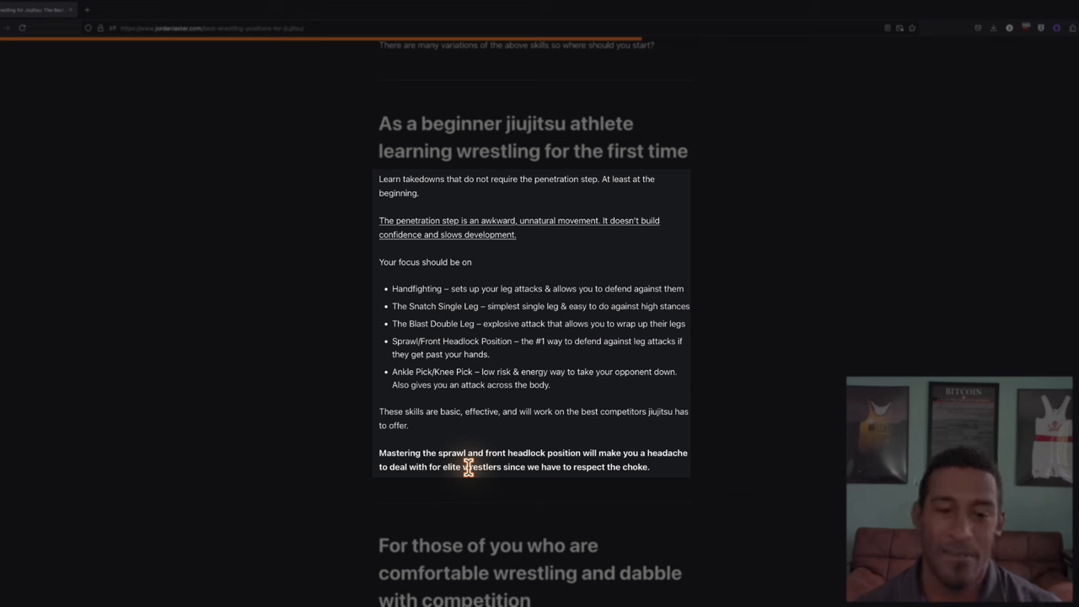
{"action": "mouse_move", "coordinate": [430, 386]}
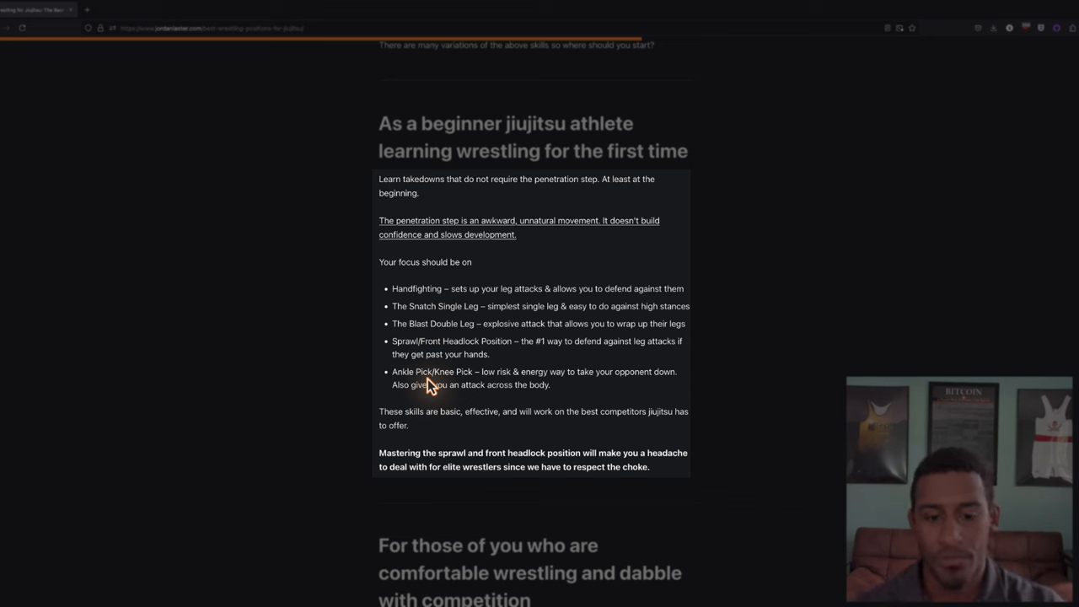
Scroll to the competition-dabbler section and its recommended techniques list.
{"action": "scroll", "scroll_direction": "down", "scroll_amount": 3}
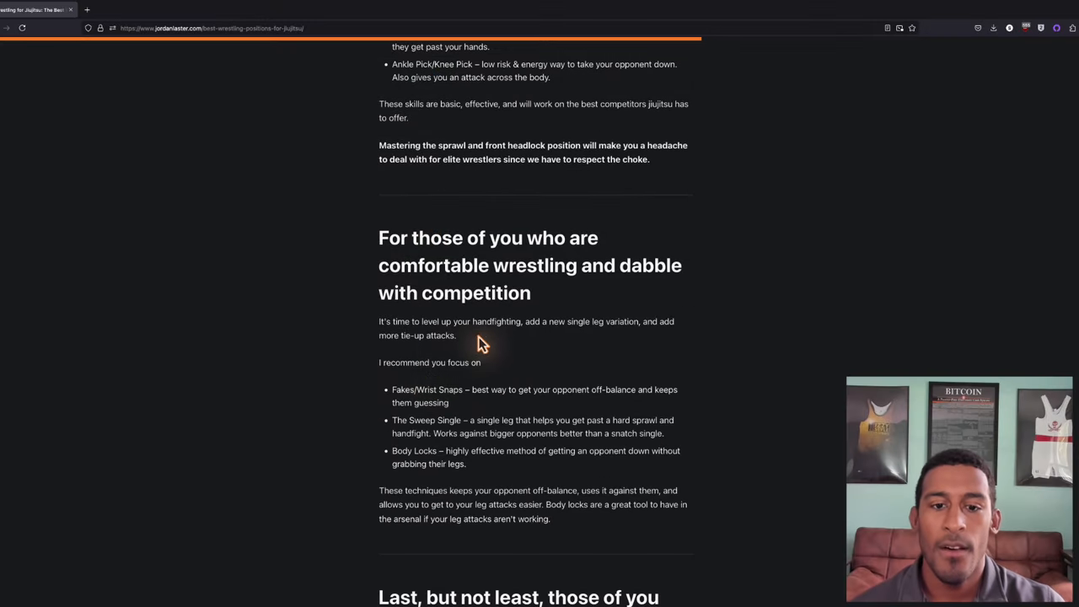
{"action": "scroll", "scroll_direction": "down", "scroll_amount": 3}
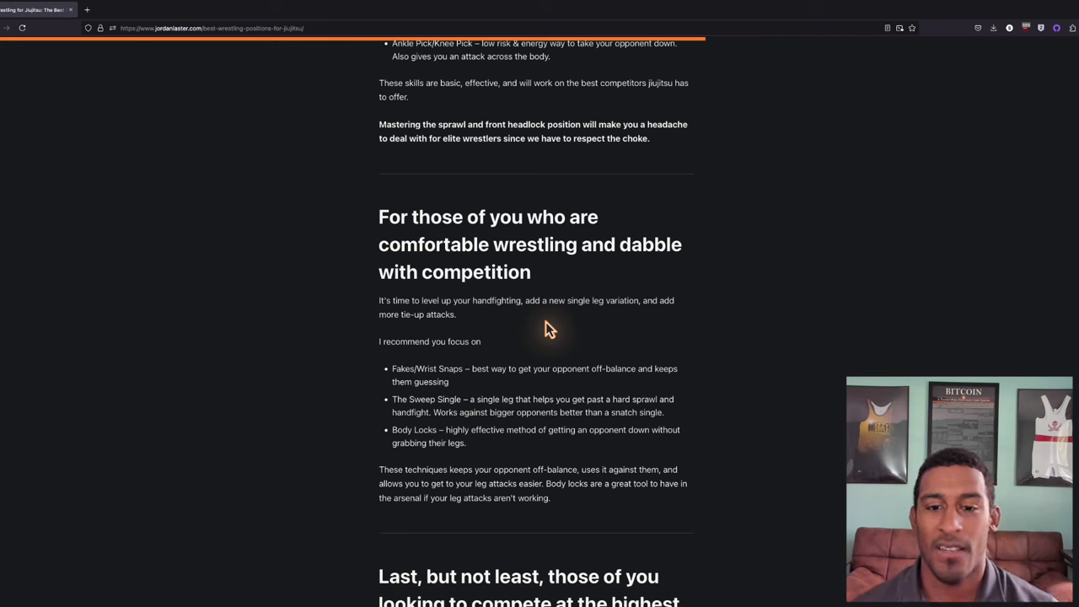
{"action": "mouse_move", "coordinate": [620, 320]}
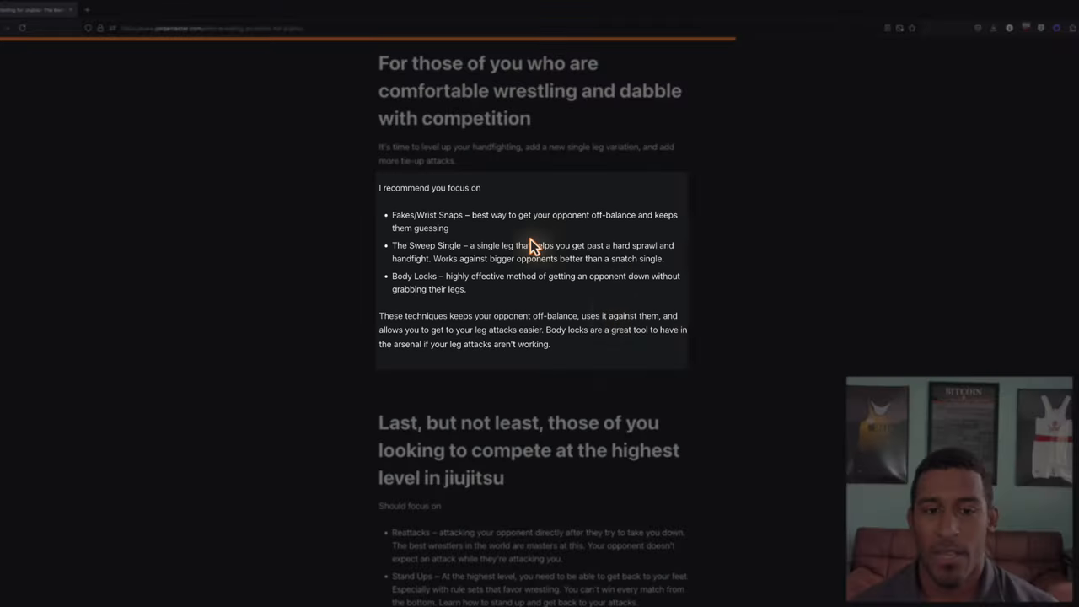
{"action": "mouse_move", "coordinate": [466, 229]}
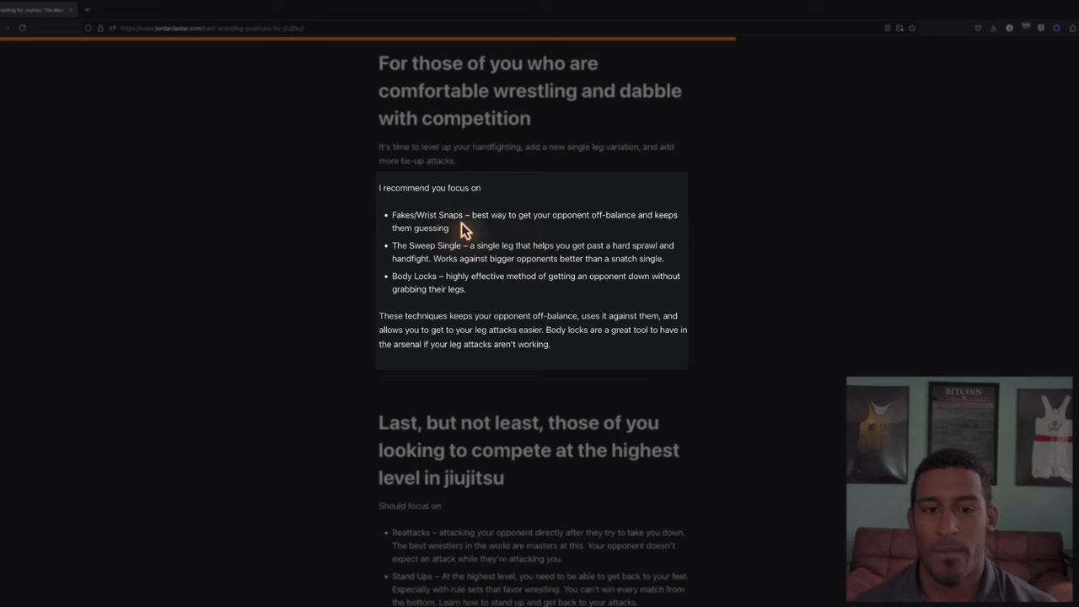
{"action": "mouse_move", "coordinate": [446, 229]}
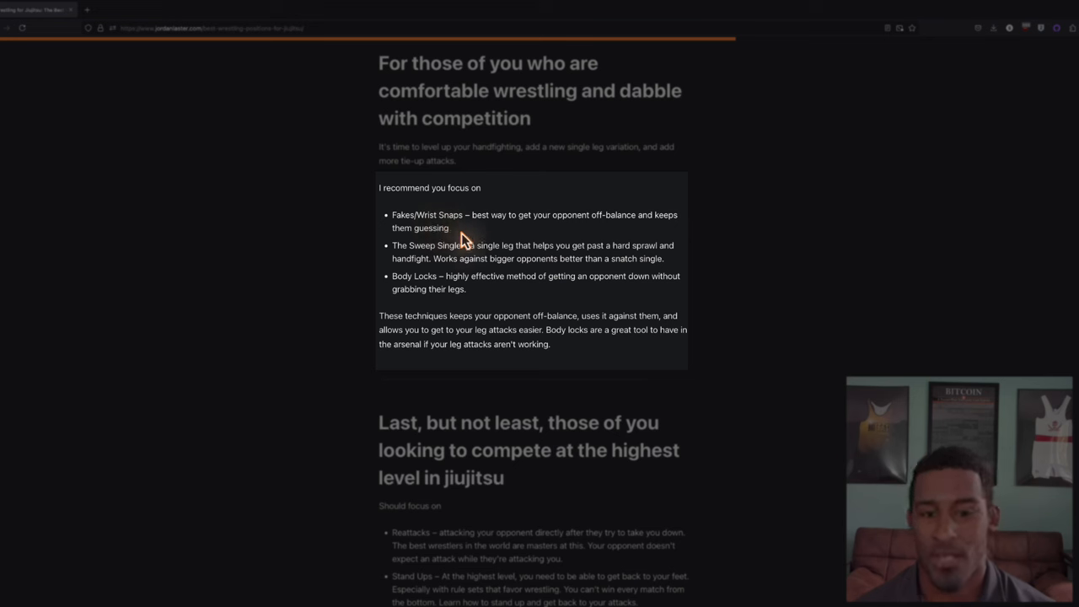
{"action": "mouse_move", "coordinate": [435, 260]}
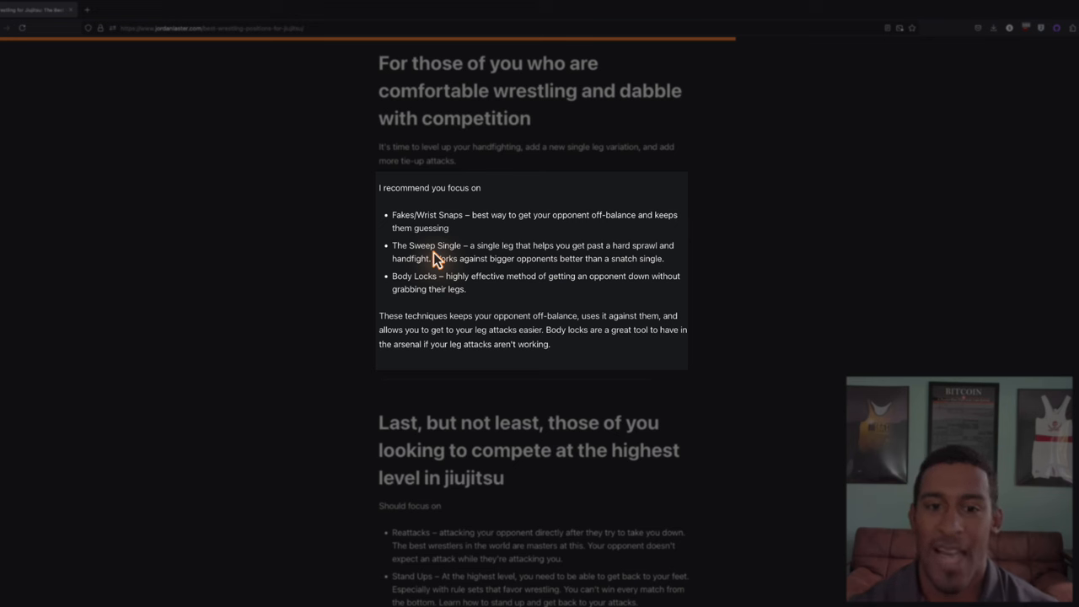
{"action": "mouse_move", "coordinate": [435, 256]}
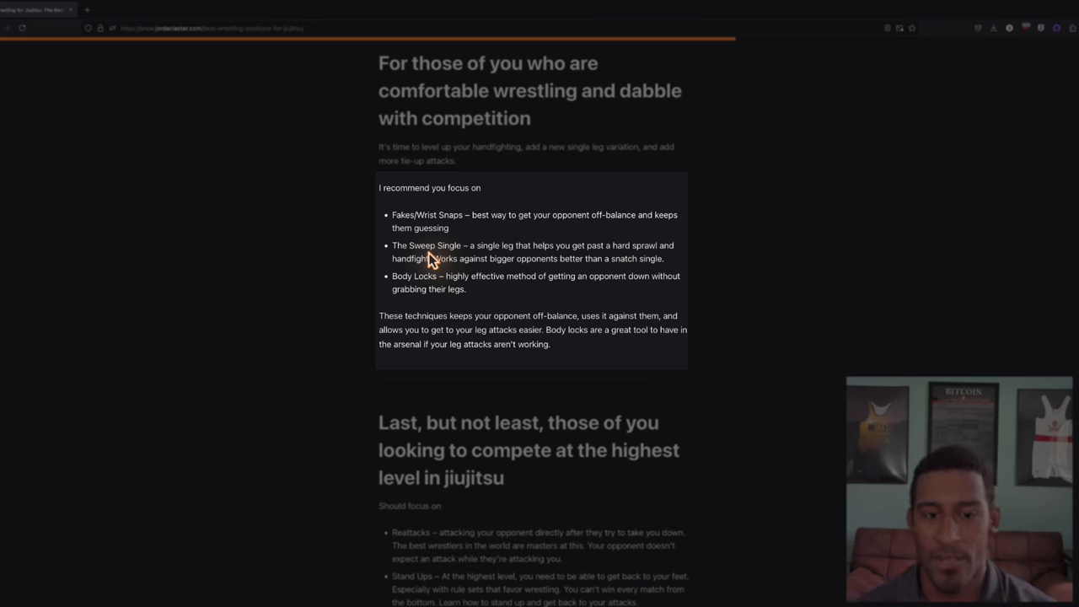
{"action": "mouse_move", "coordinate": [429, 290]}
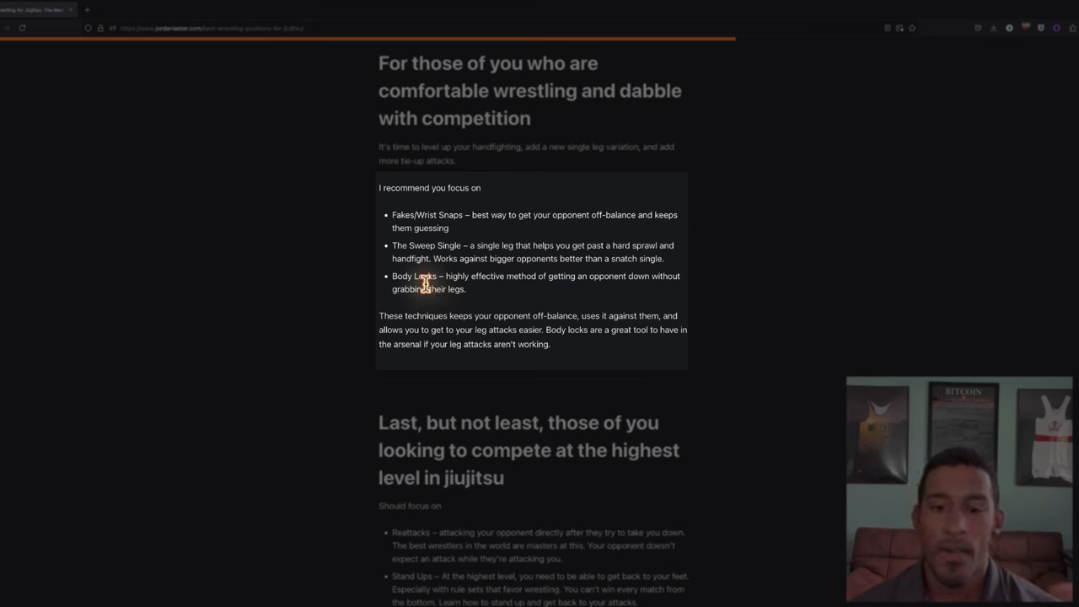
{"action": "mouse_move", "coordinate": [435, 283]}
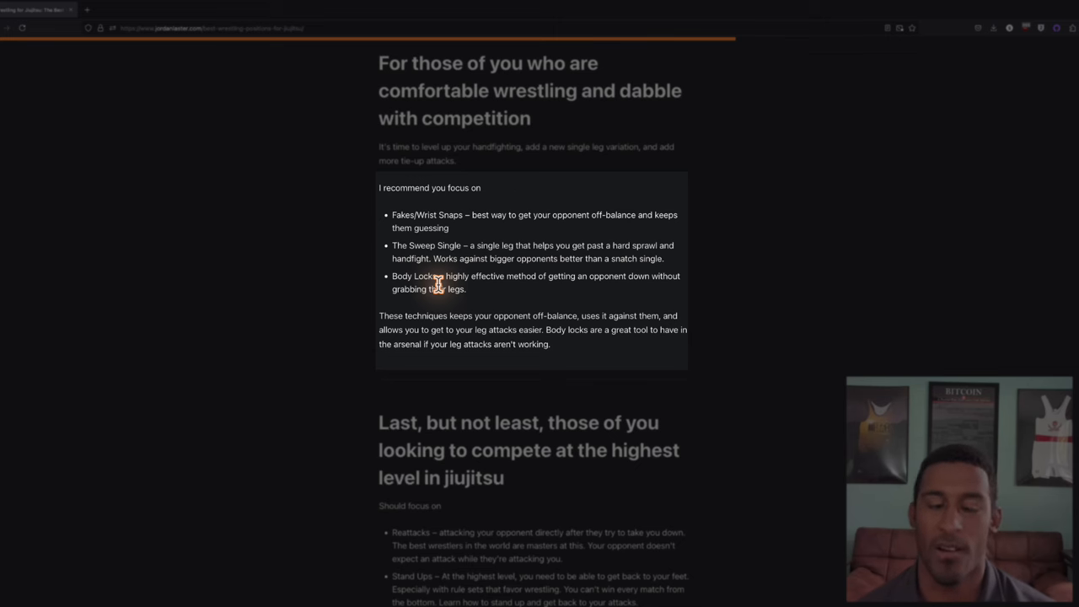
Scroll to the 'Last, but not least' section listing reattacks, stand ups, duck unders, slide-bys.
{"action": "scroll", "scroll_direction": "down", "scroll_amount": 3}
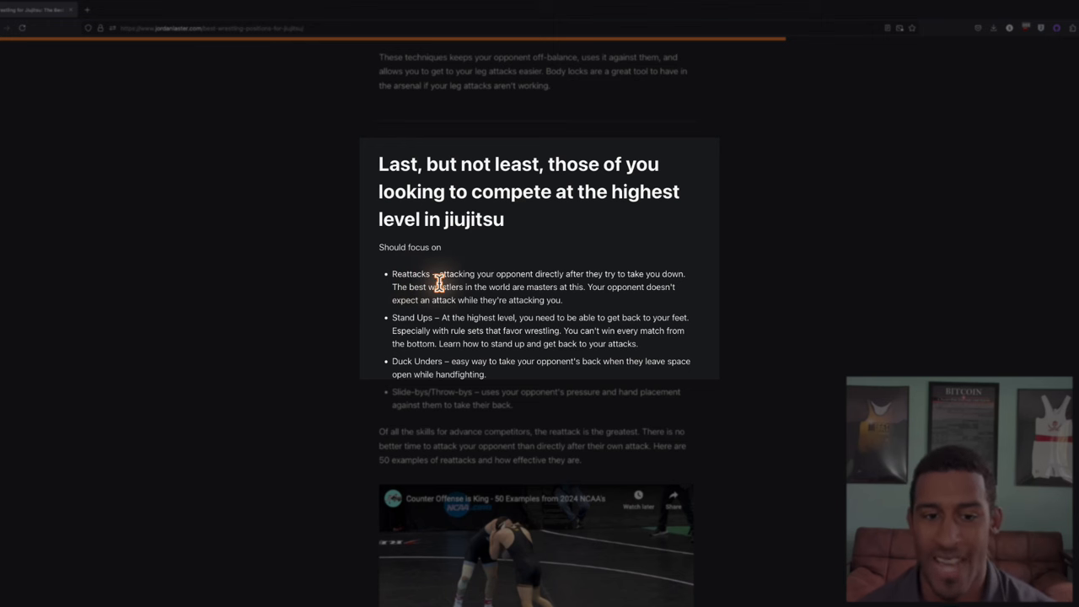
{"action": "scroll", "scroll_direction": "down", "scroll_amount": 3}
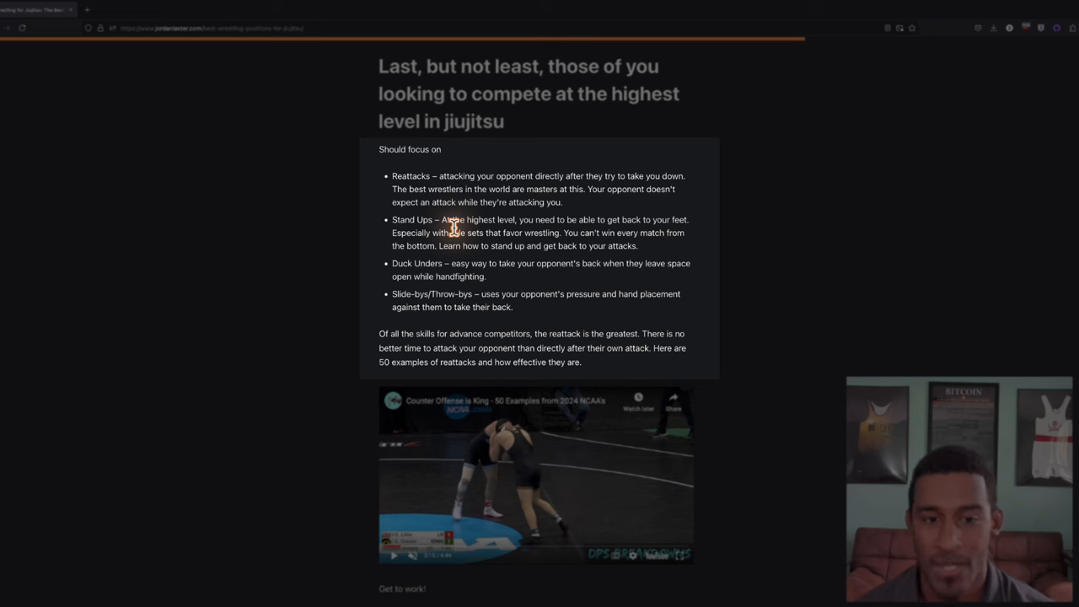
{"action": "mouse_move", "coordinate": [405, 266]}
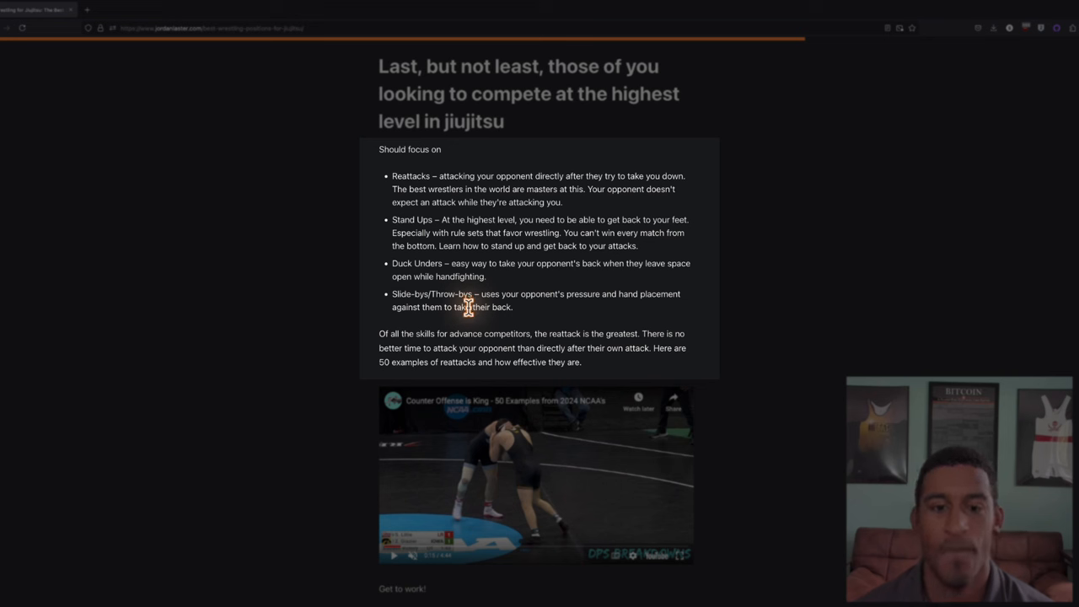
Scroll to the 50 reattack examples video embed and the 'Get to work!' line.
{"action": "scroll", "scroll_direction": "down", "scroll_amount": 3}
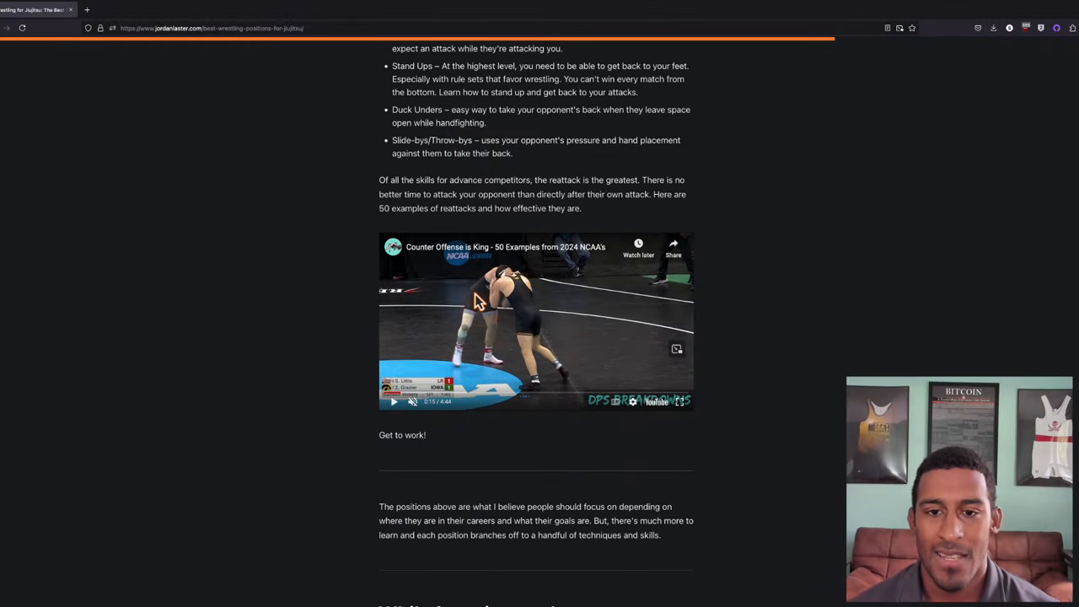
{"action": "mouse_move", "coordinate": [649, 196]}
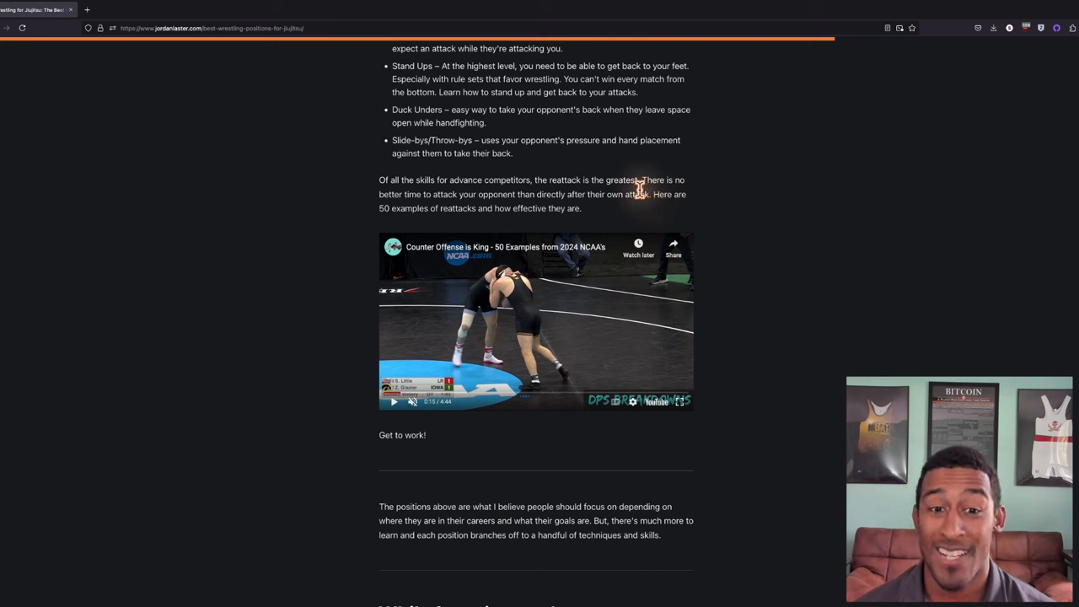
{"action": "mouse_move", "coordinate": [519, 223]}
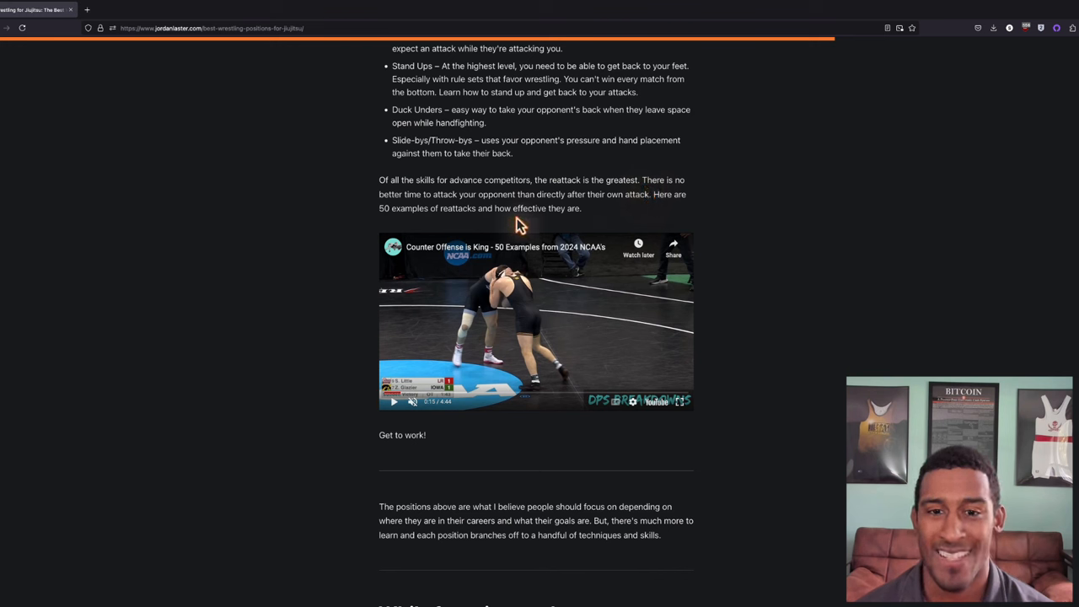
{"action": "mouse_move", "coordinate": [548, 287]}
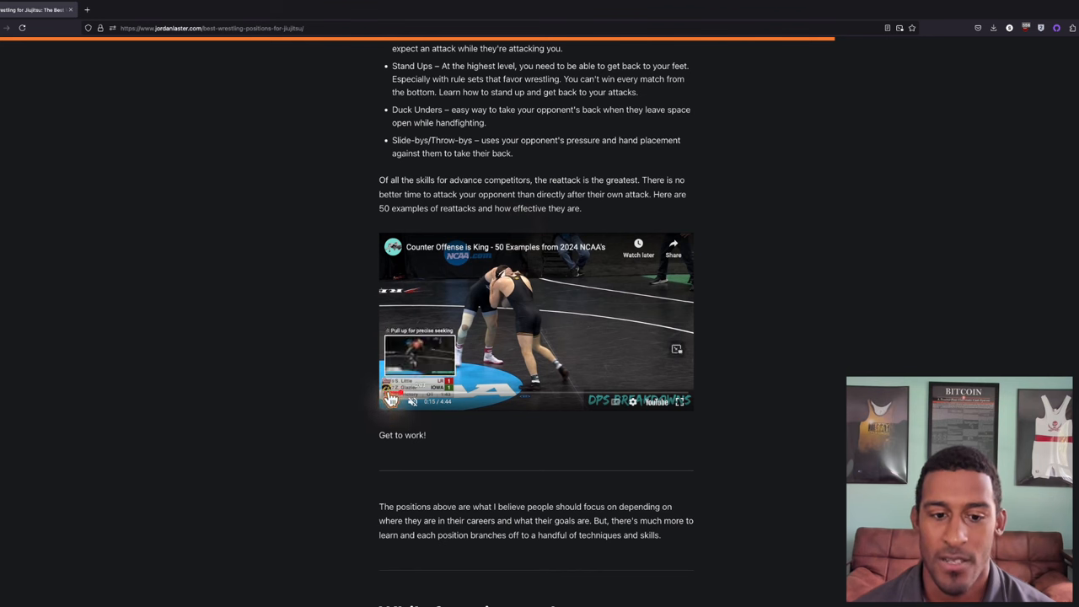
Start playing the embedded 50-reattack-examples YouTube video.
{"action": "left_click", "coordinate": [395, 401]}
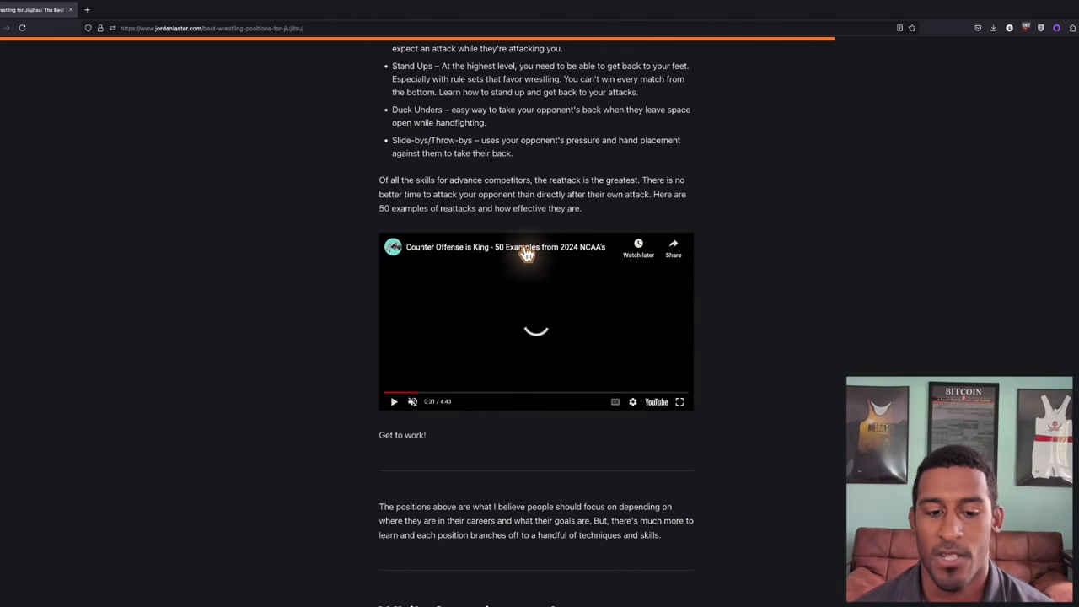
Scroll past the video to the 'While focusing on these positions...' sparring section.
{"action": "scroll", "scroll_direction": "down", "scroll_amount": 3}
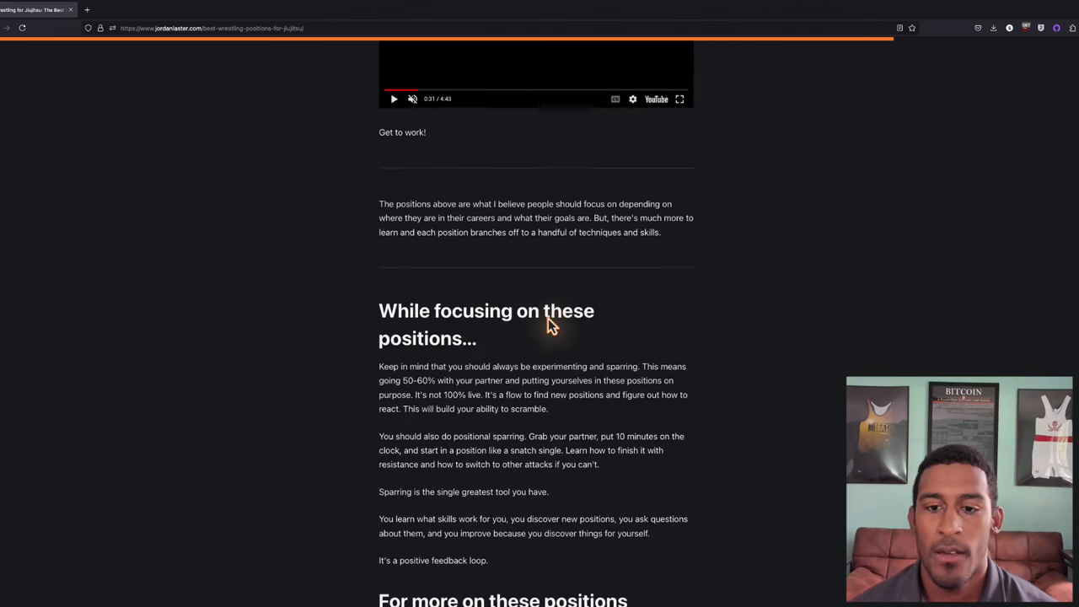
{"action": "scroll", "scroll_direction": "down", "scroll_amount": 3}
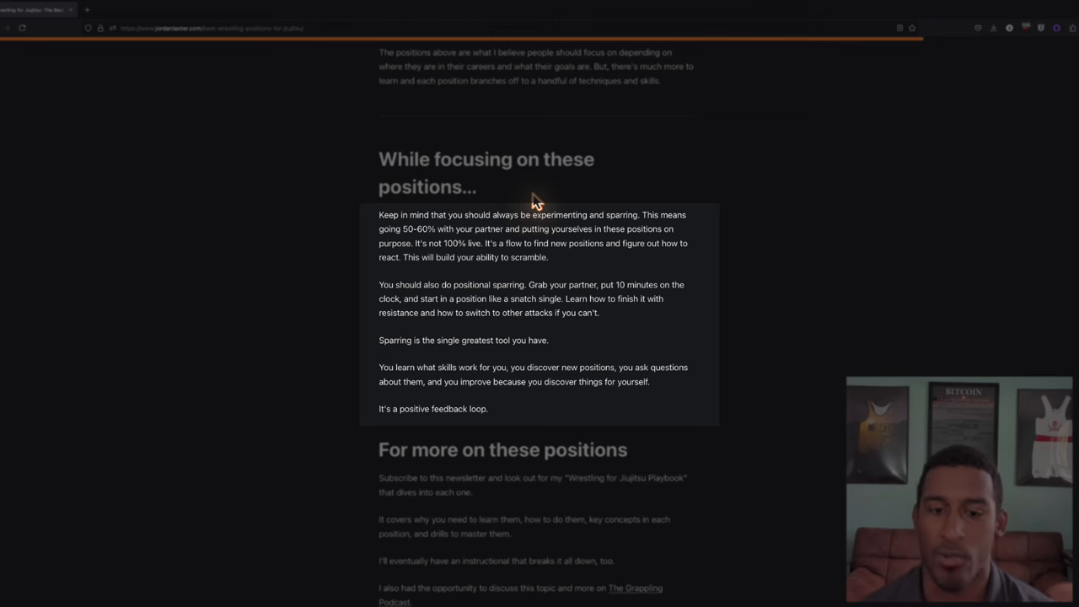
Scroll to the 'For more on these positions' section with the Grappling Podcast embed.
{"action": "scroll", "scroll_direction": "down", "scroll_amount": 3}
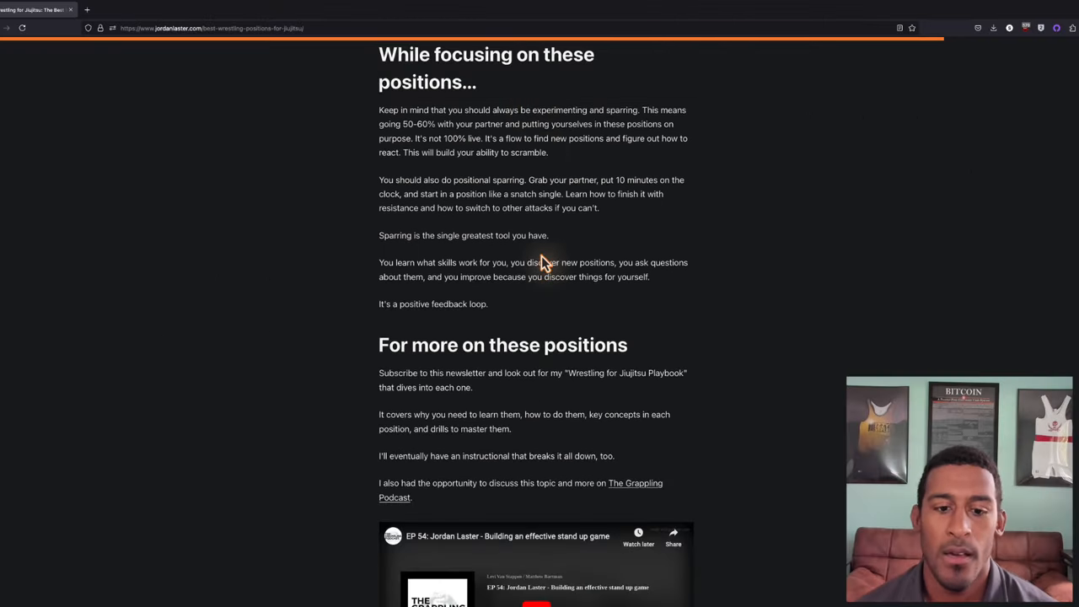
{"action": "scroll", "scroll_direction": "down", "scroll_amount": 3}
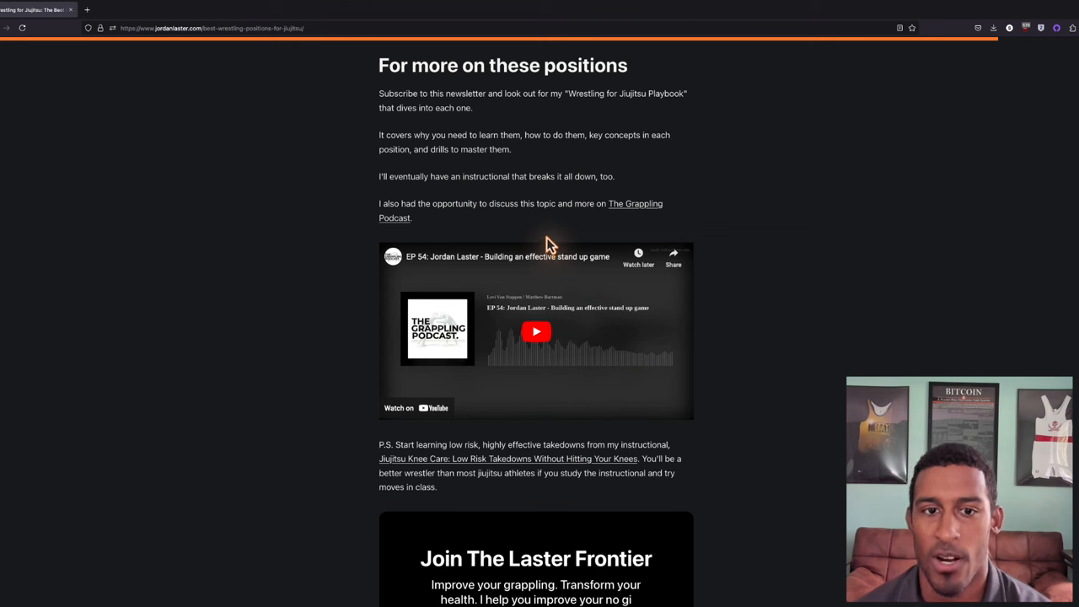
{"action": "mouse_move", "coordinate": [546, 223]}
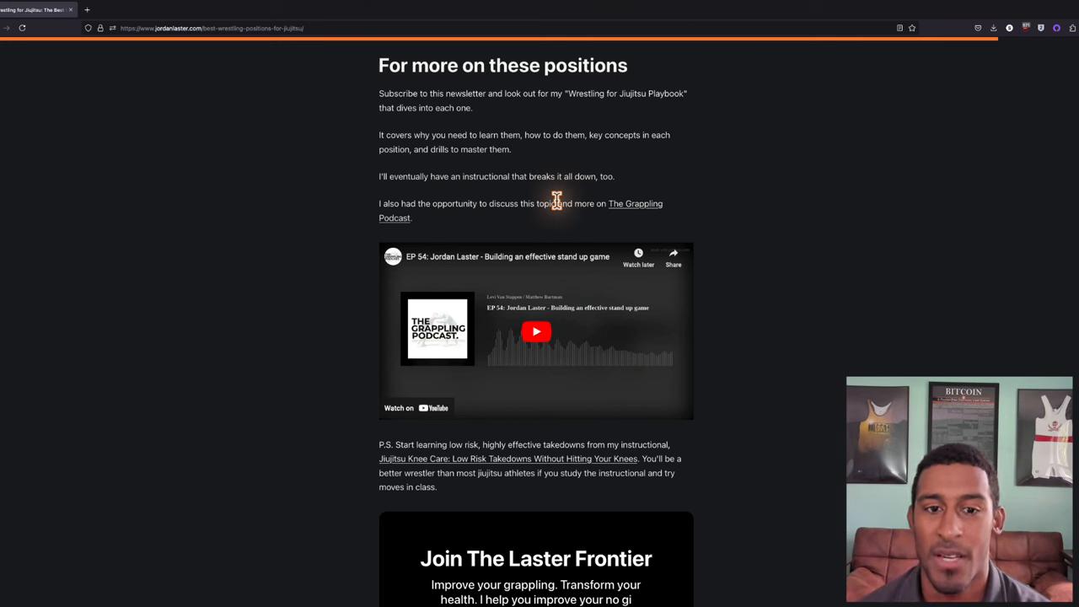
Scroll to the post's end showing the P.S. instructional link and Laster Frontier signup box.
{"action": "scroll", "scroll_direction": "down", "scroll_amount": 3}
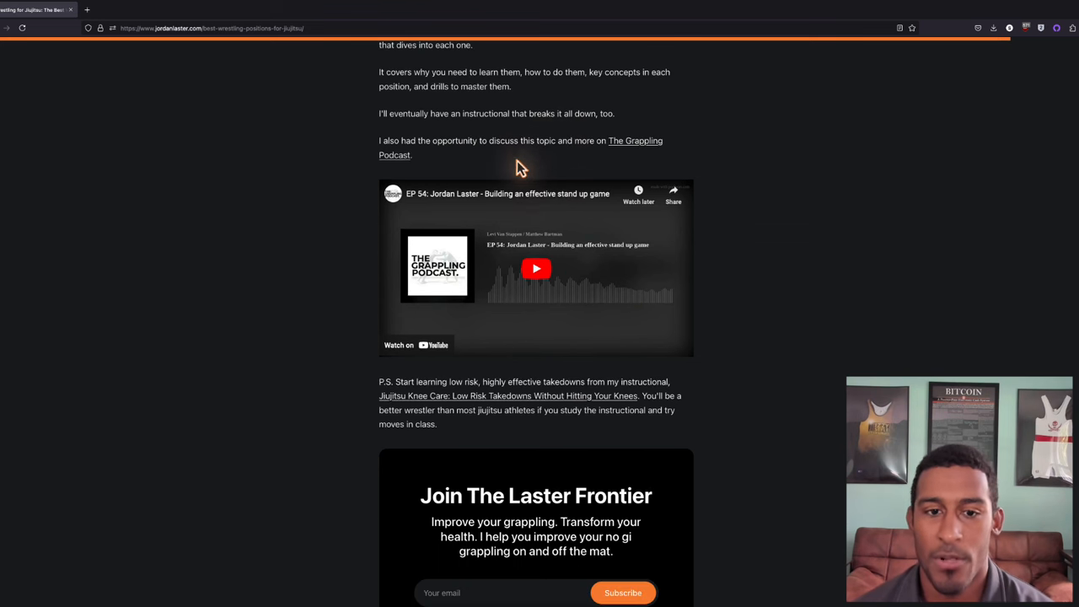
{"action": "mouse_move", "coordinate": [544, 155]}
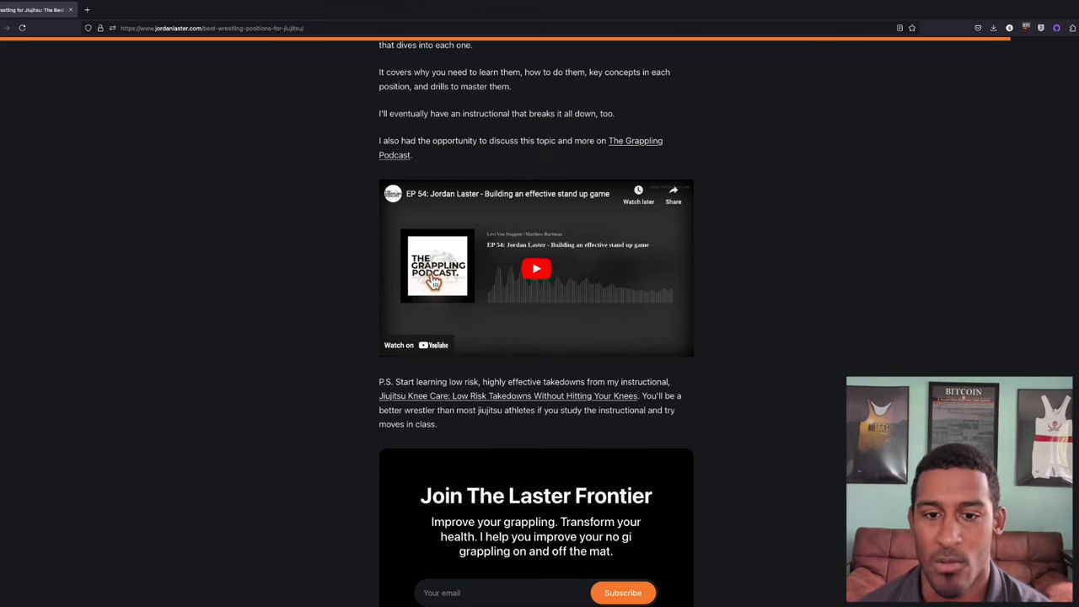
{"action": "mouse_move", "coordinate": [526, 167]}
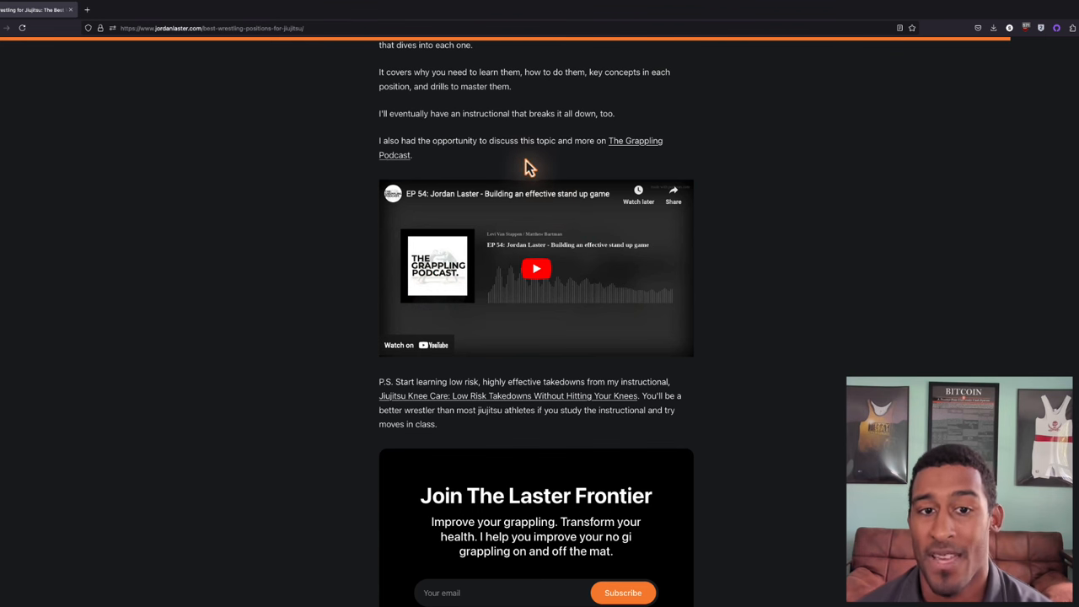
{"action": "mouse_move", "coordinate": [546, 88]}
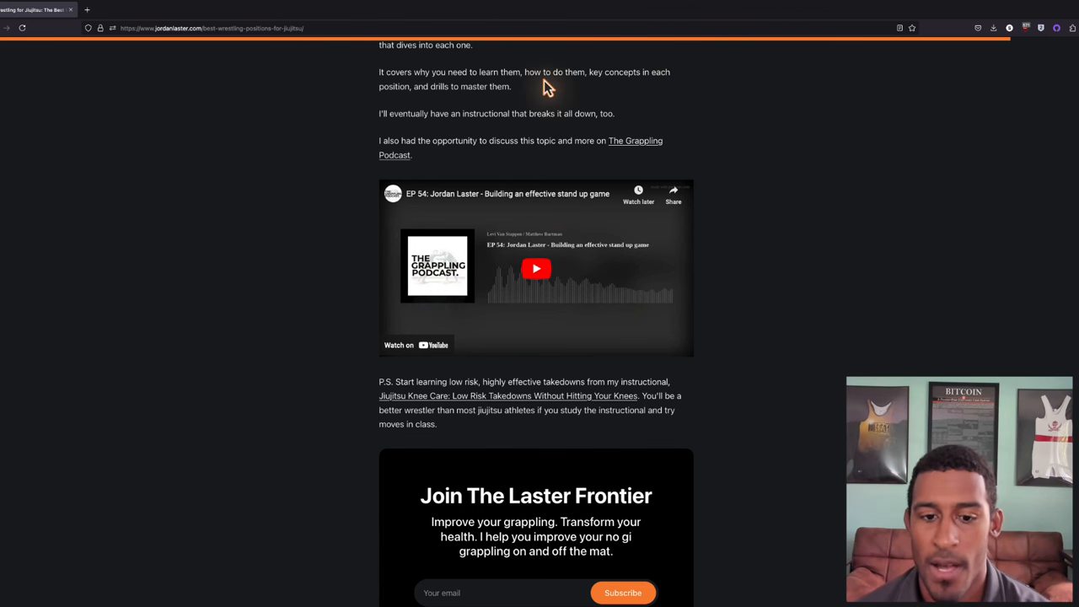
{"action": "scroll", "scroll_direction": "down", "scroll_amount": 3}
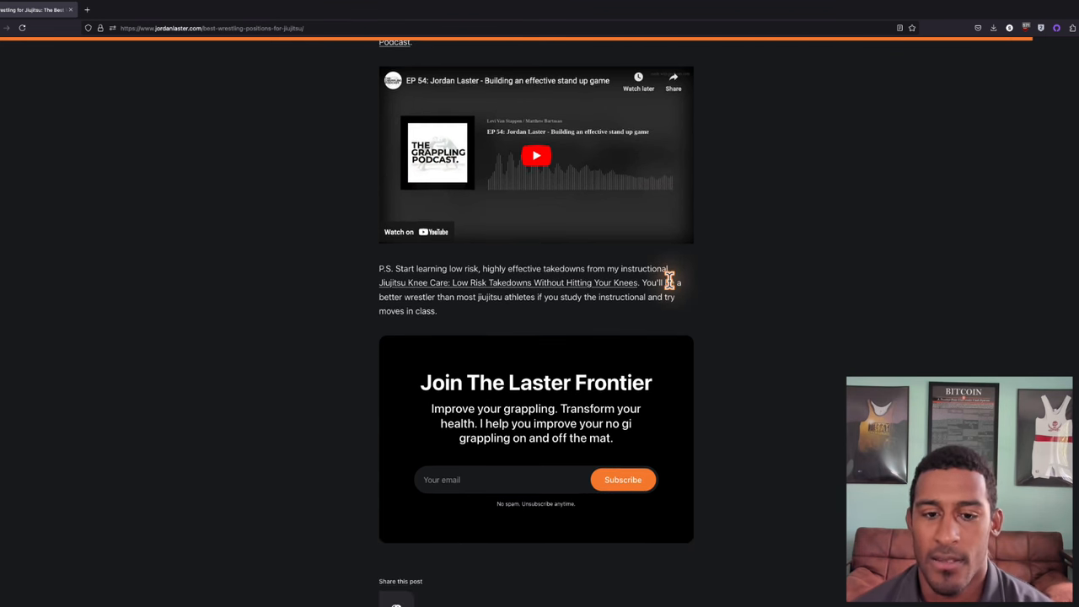
{"action": "scroll", "scroll_direction": "down", "scroll_amount": 3}
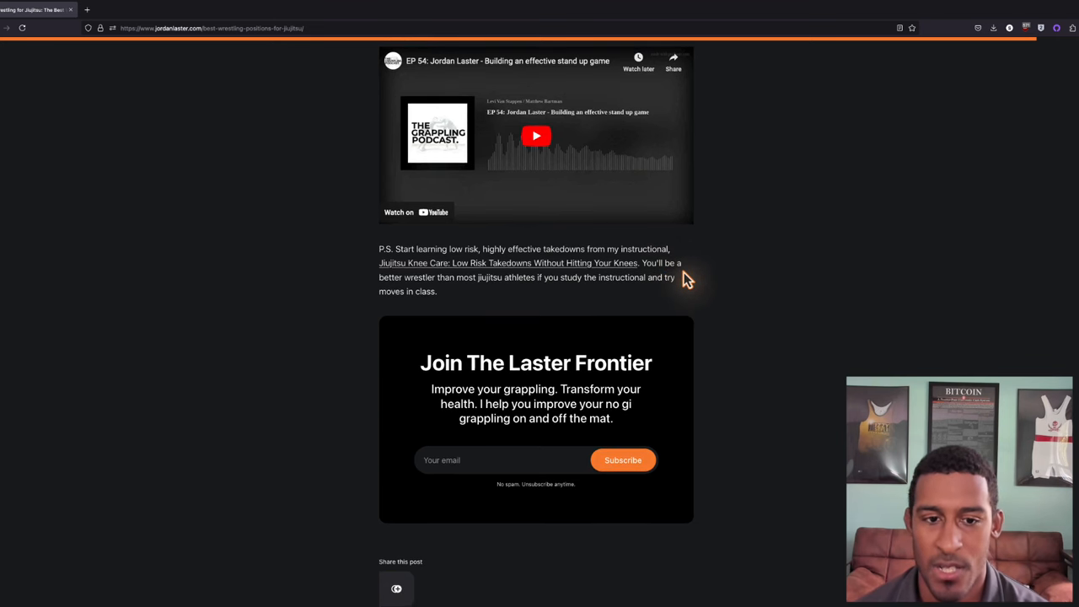
{"action": "mouse_move", "coordinate": [475, 271]}
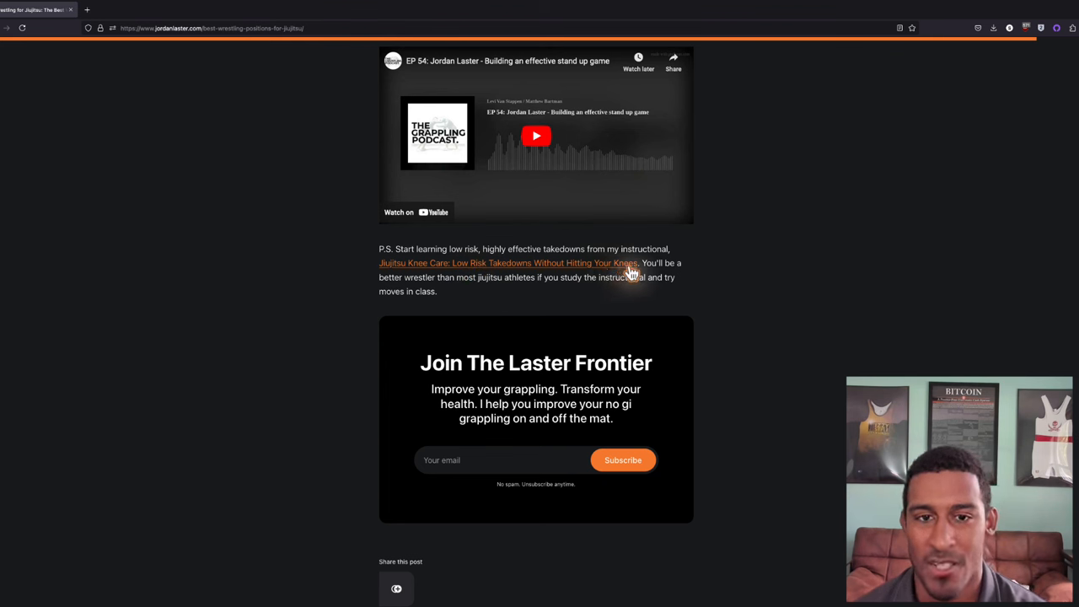
{"action": "mouse_move", "coordinate": [637, 273]}
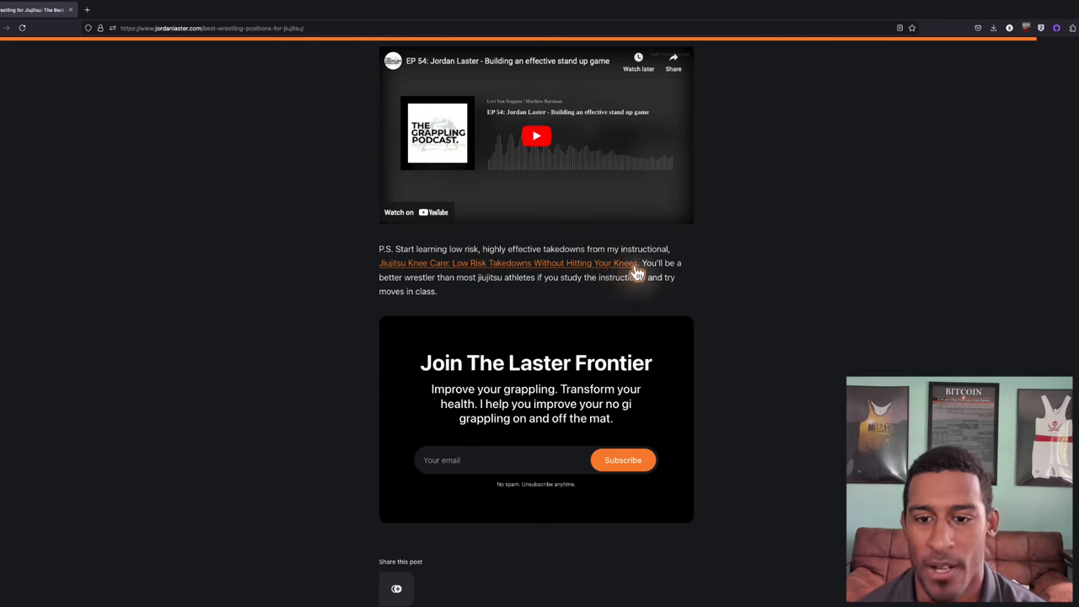